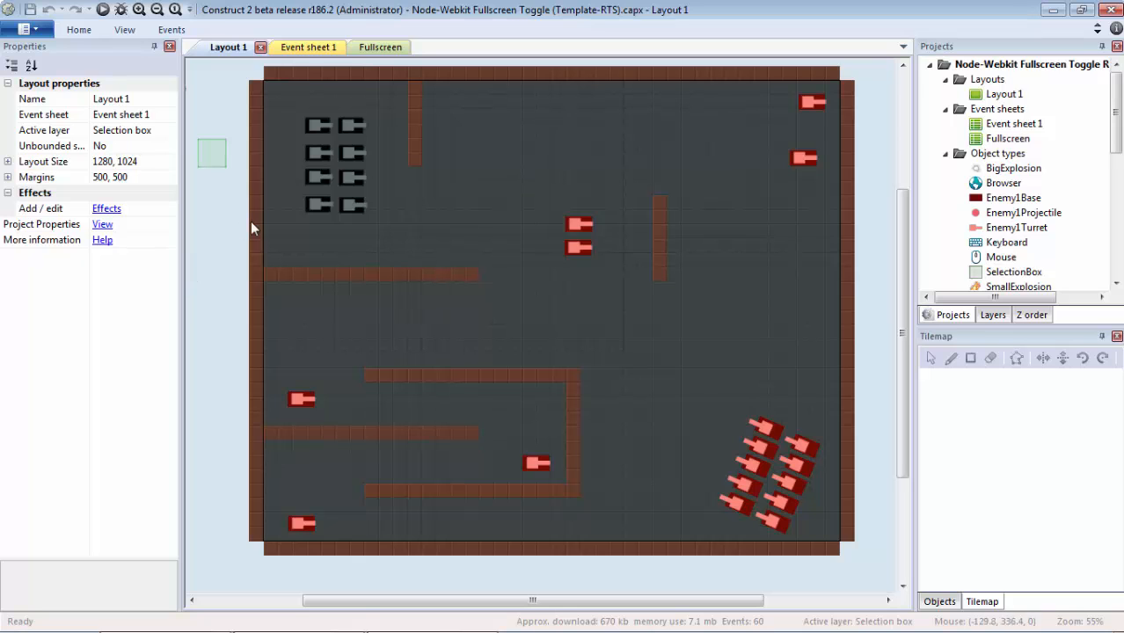
mouse_move(380, 46)
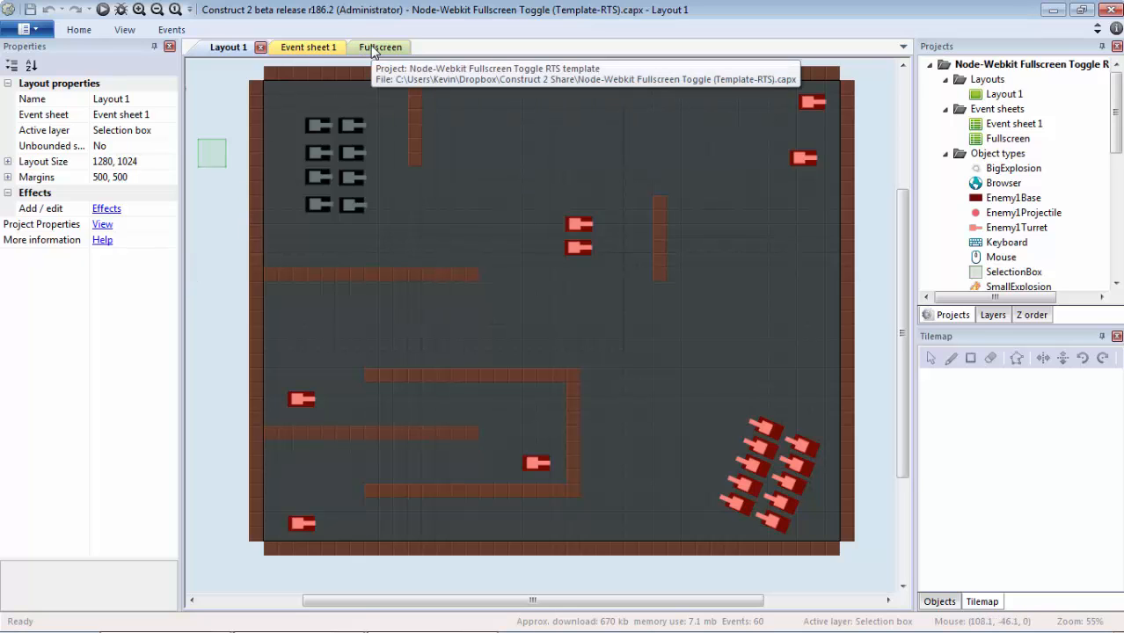
Review the Fullscreen event sheet and Layout 1 of the existing project
click(367, 46)
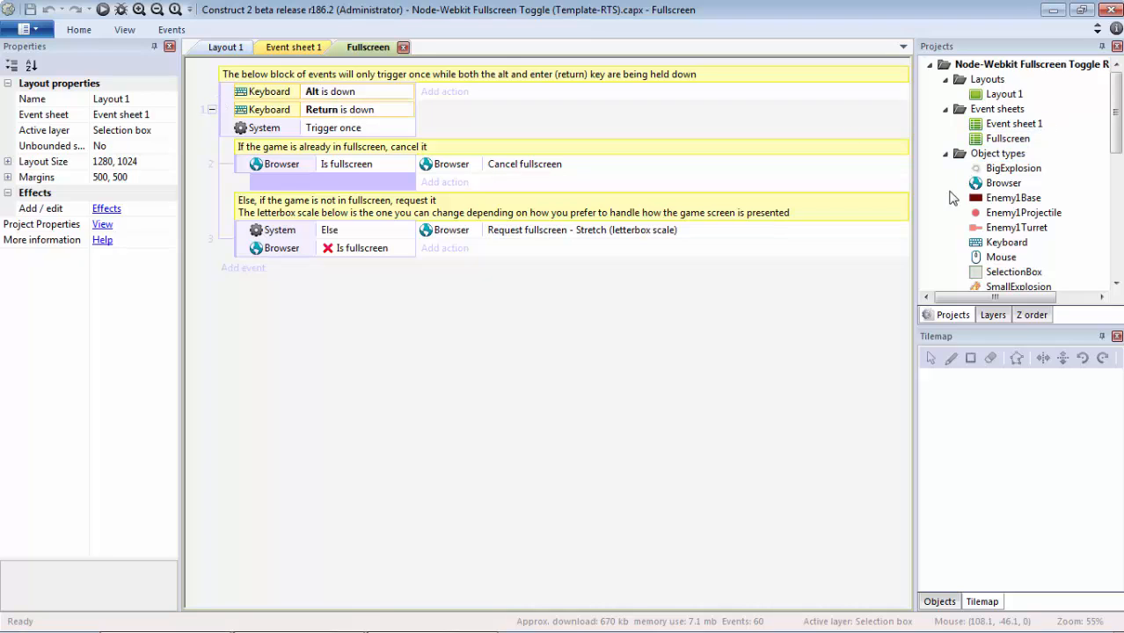
mouse_move(334, 95)
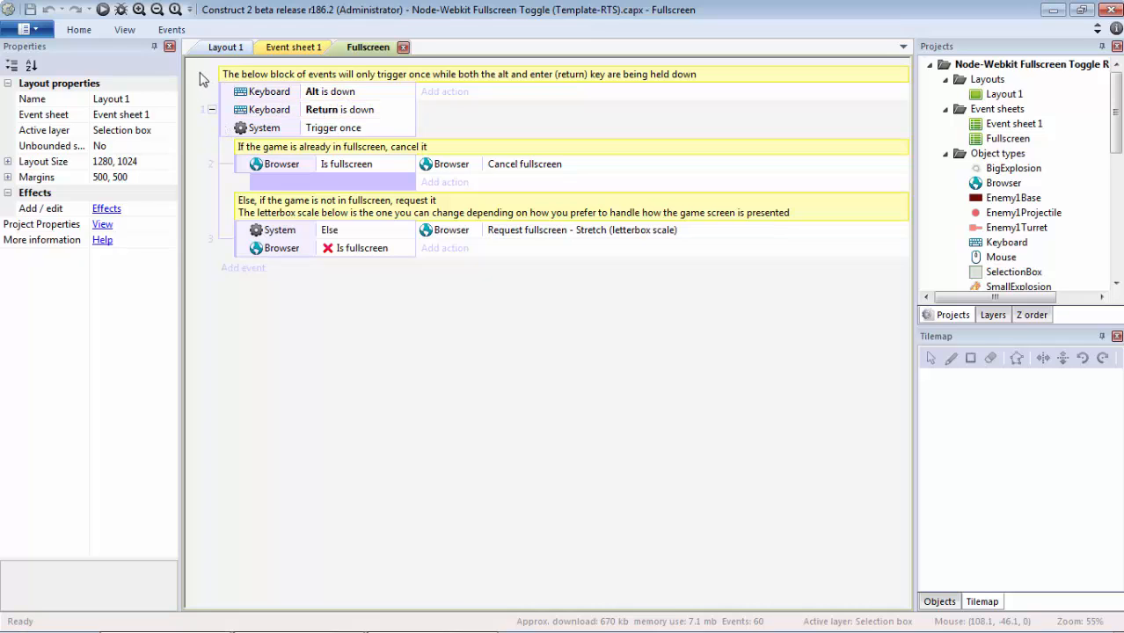
click(229, 46)
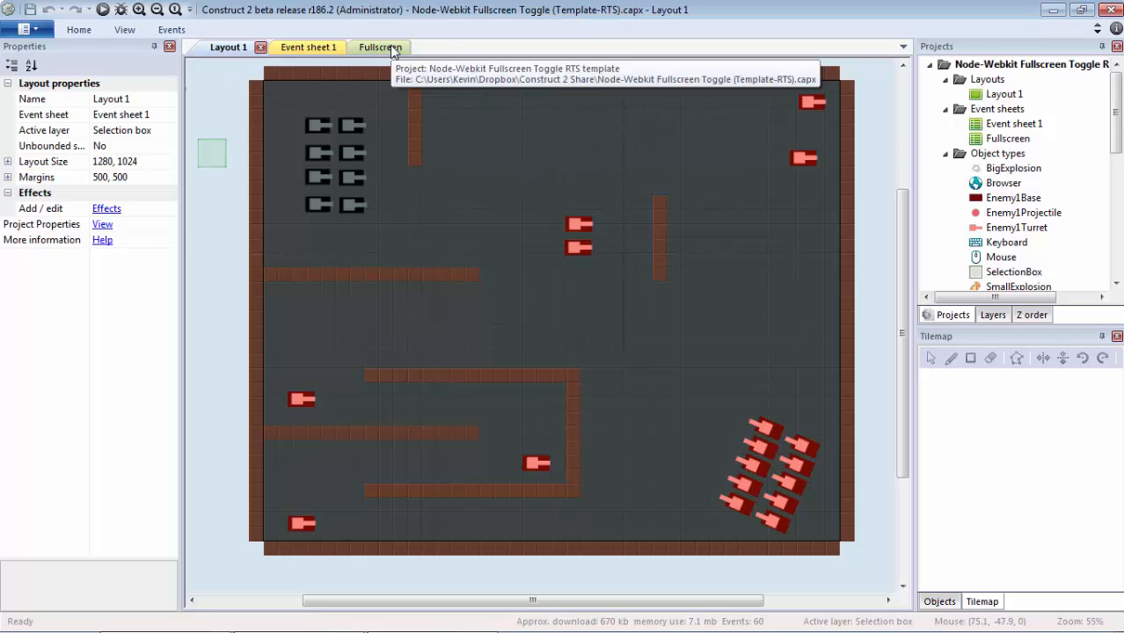
click(368, 45)
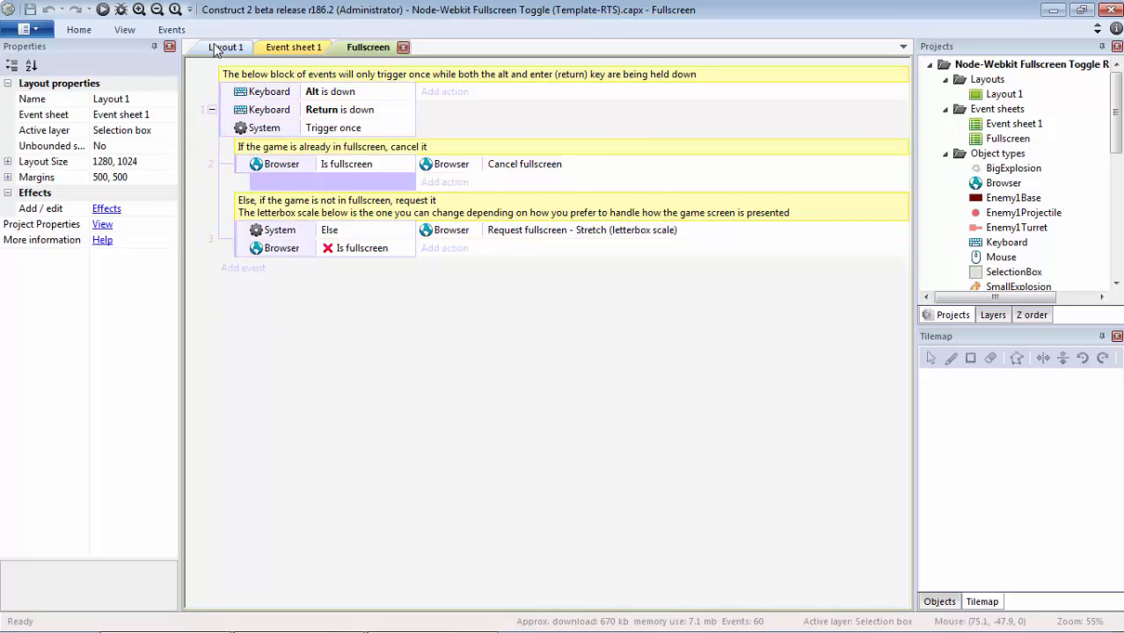
click(227, 46)
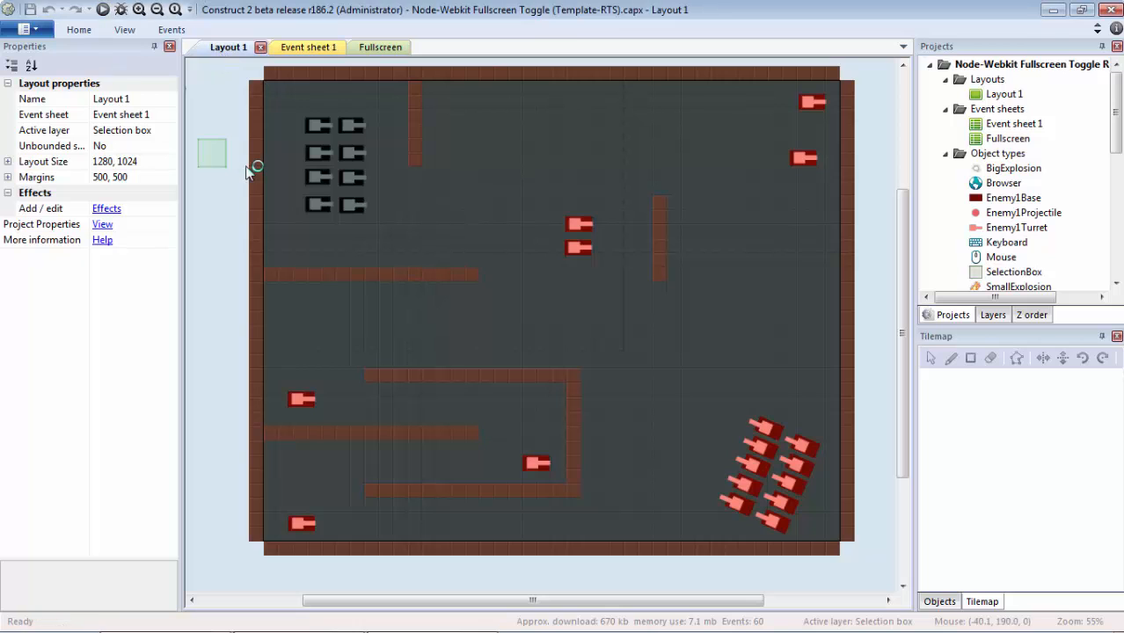
Run a preview of the game and close the preview window
click(102, 10)
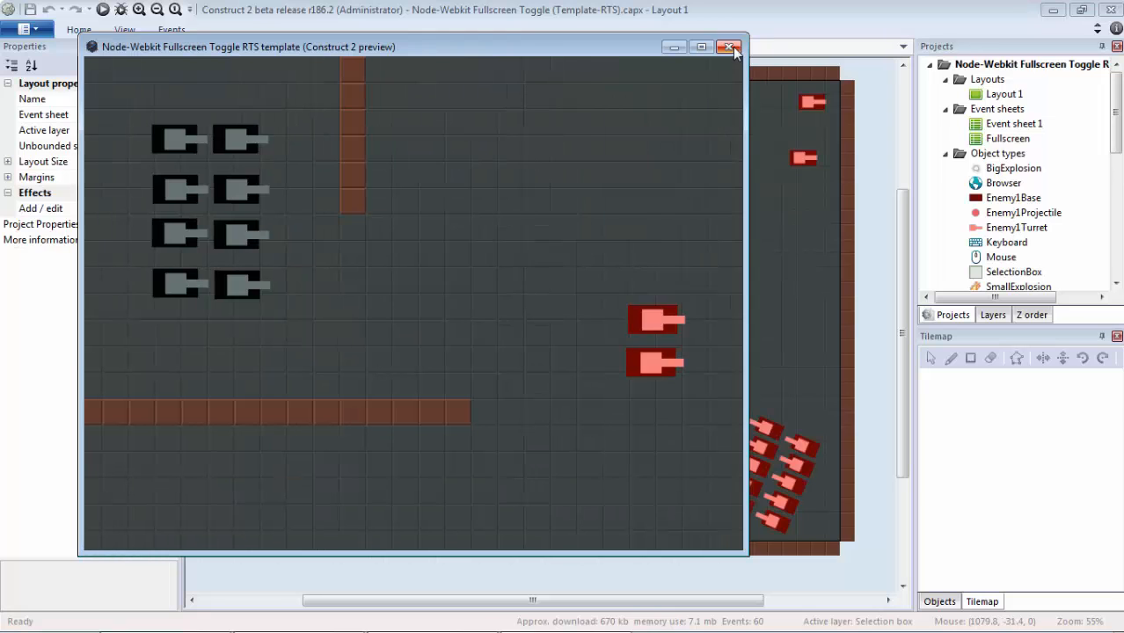
click(728, 45)
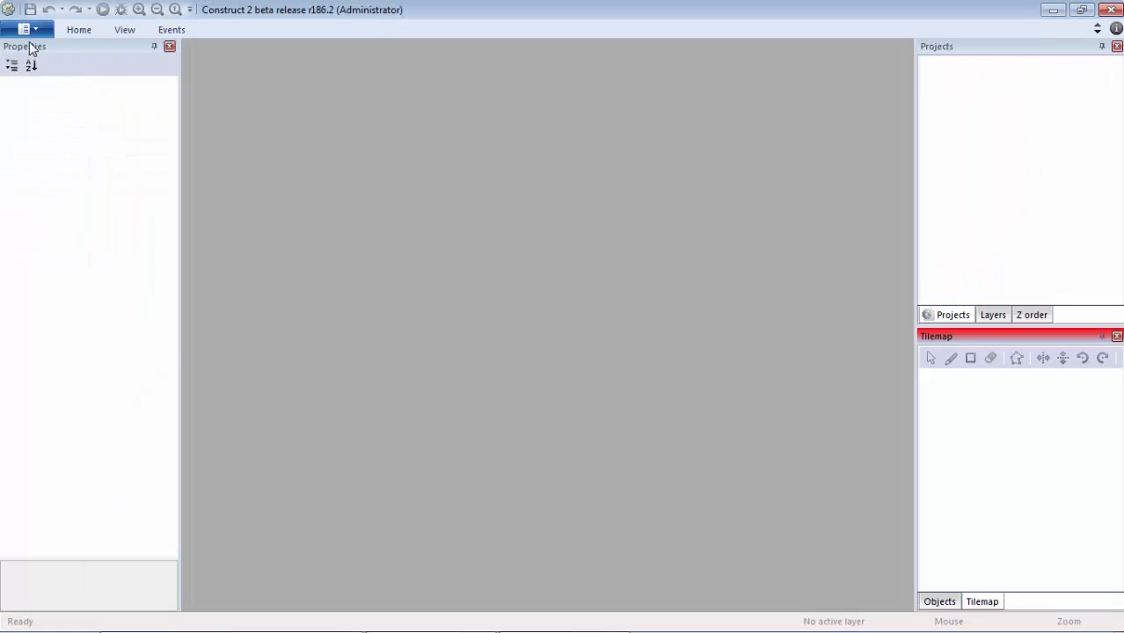
Create a new project from the RTS template via File > New
click(25, 28)
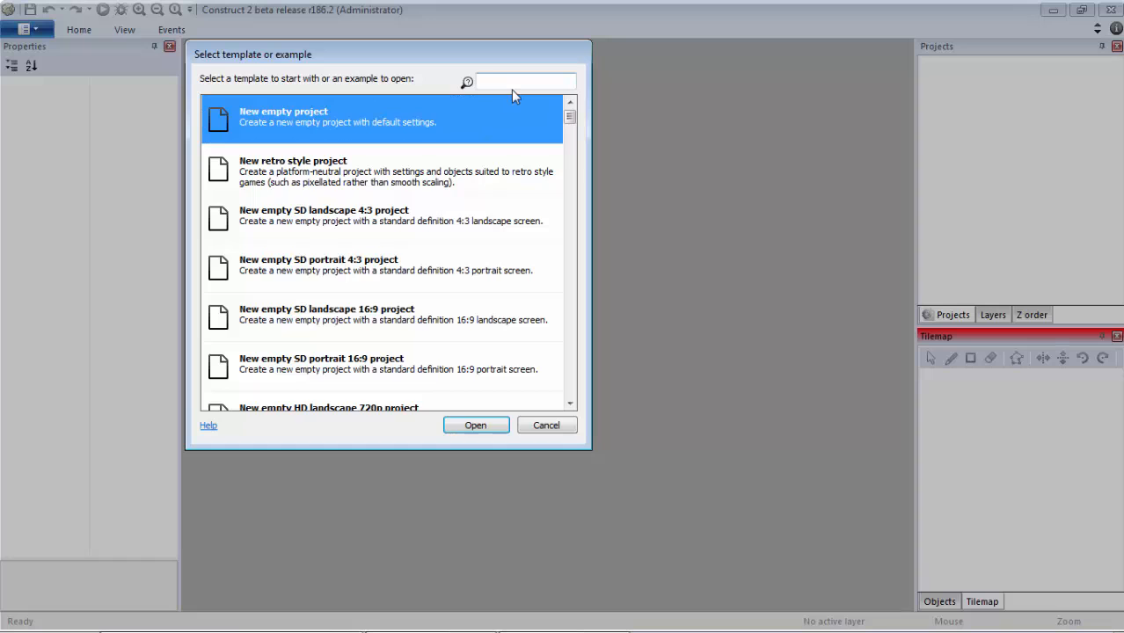
click(475, 424)
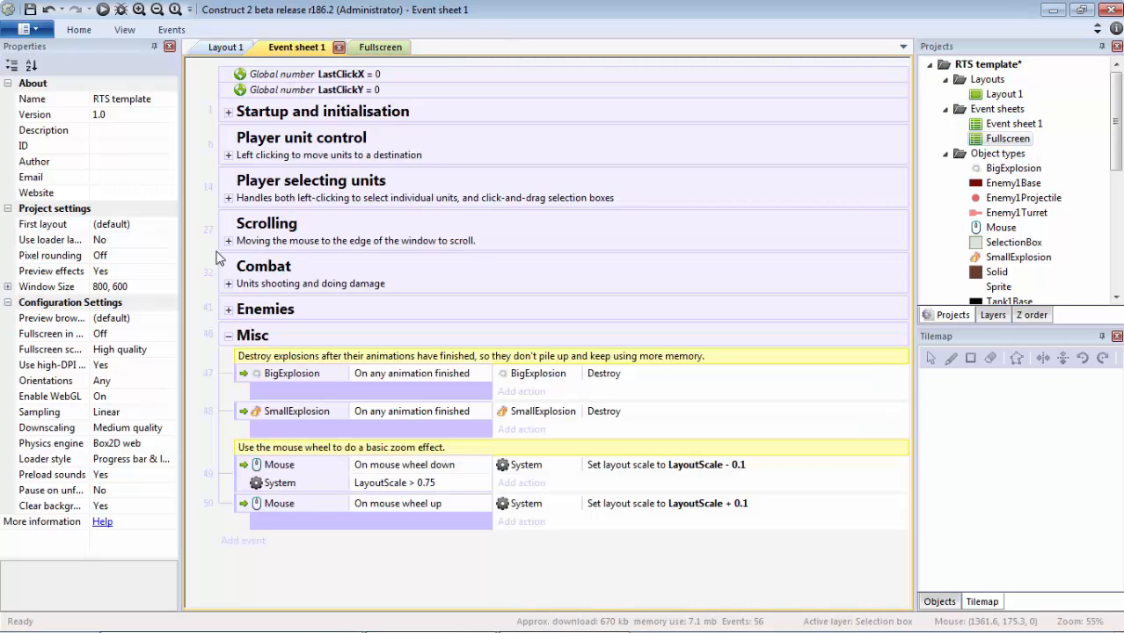
mouse_move(248, 292)
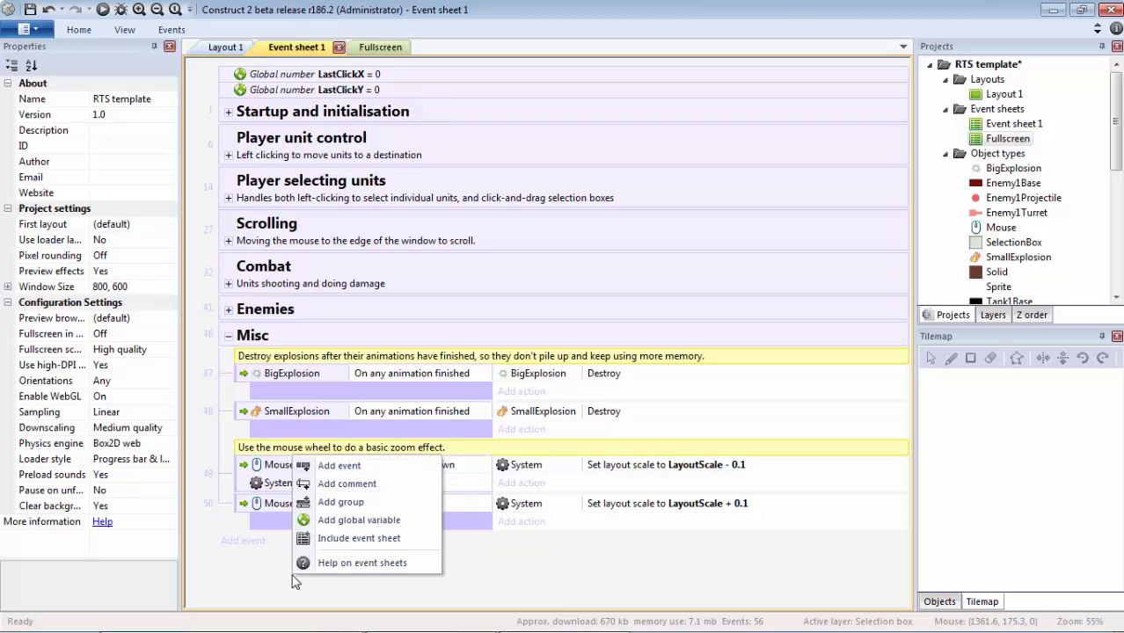
Include the Fullscreen event sheet in Event sheet 1 and view the empty Fullscreen sheet
click(359, 538)
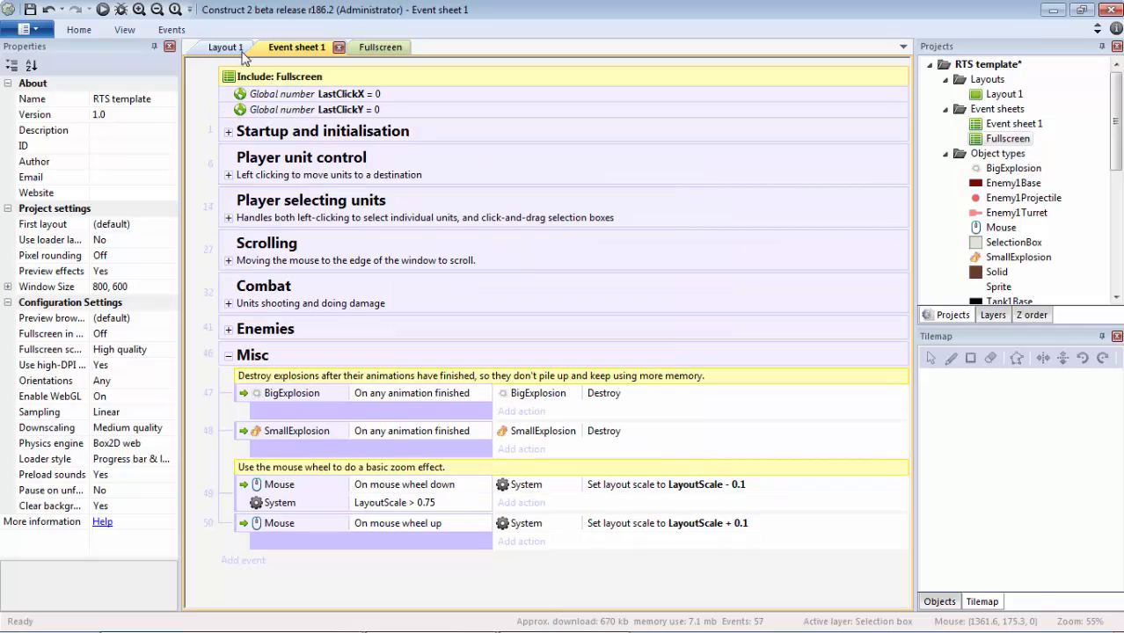
click(380, 45)
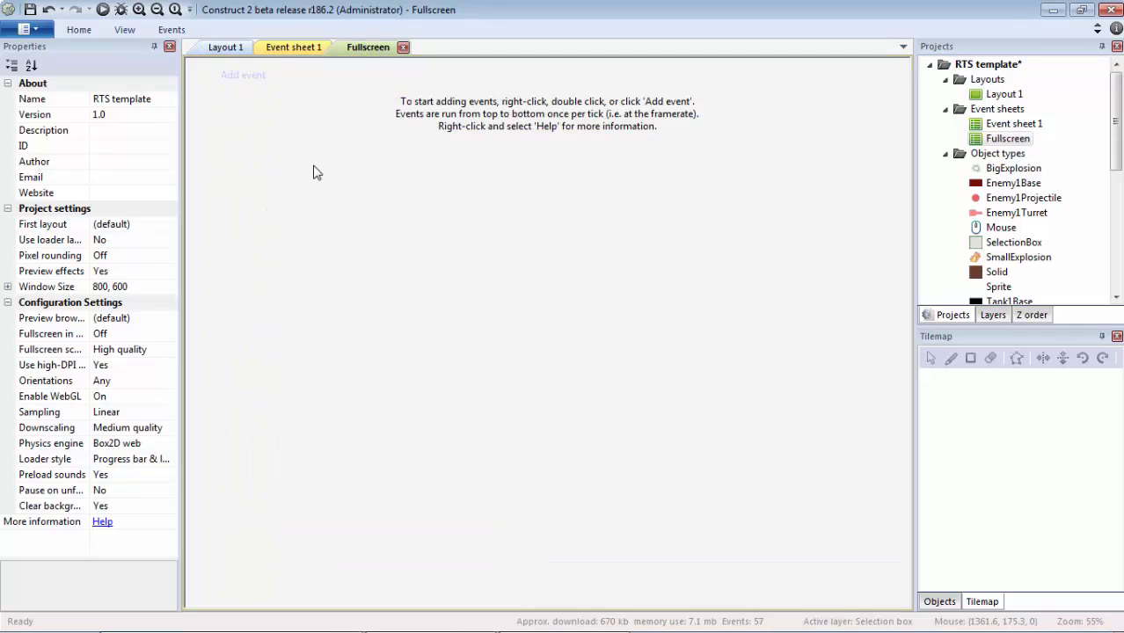
mouse_move(514, 283)
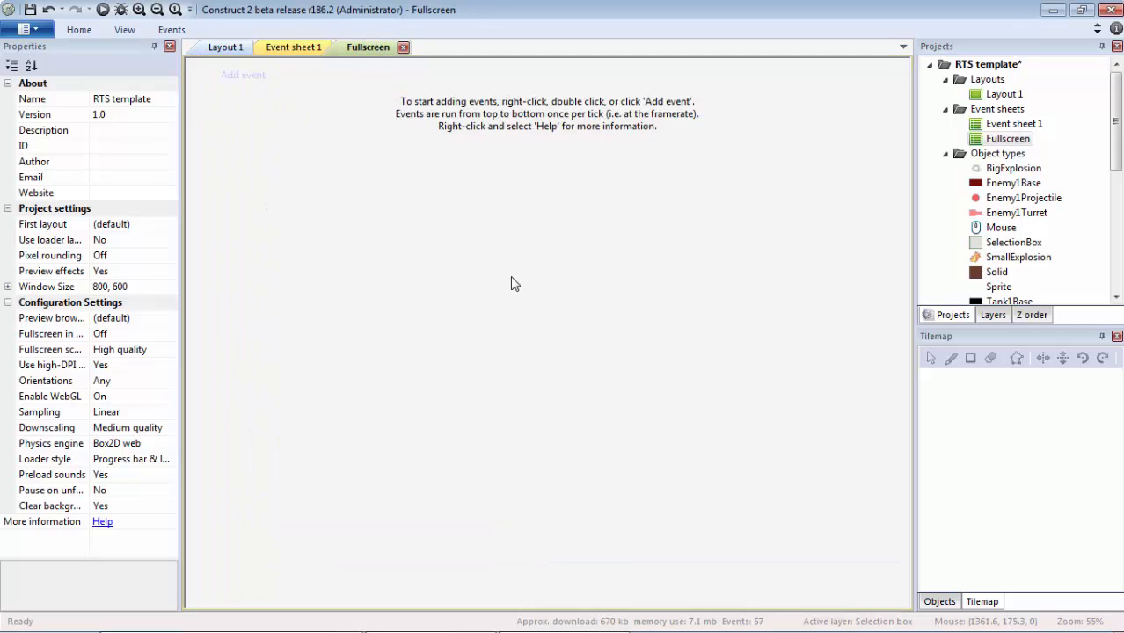
mouse_move(348, 123)
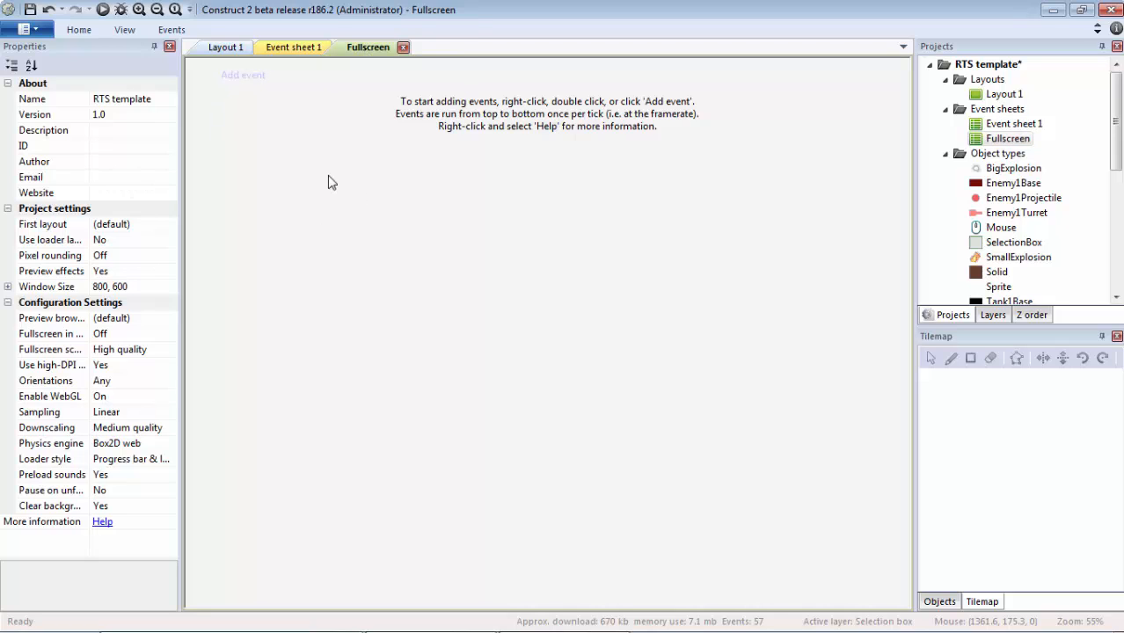
mouse_move(304, 211)
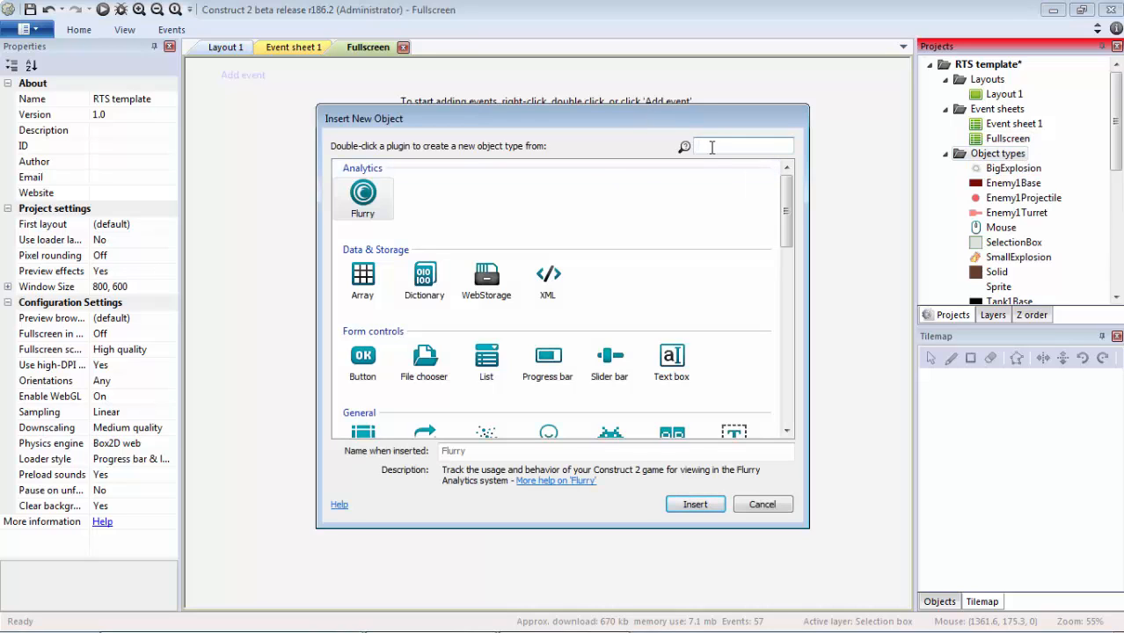
Insert the Keyboard object (search 'key') and the Browser object (search 'br')
text(key)
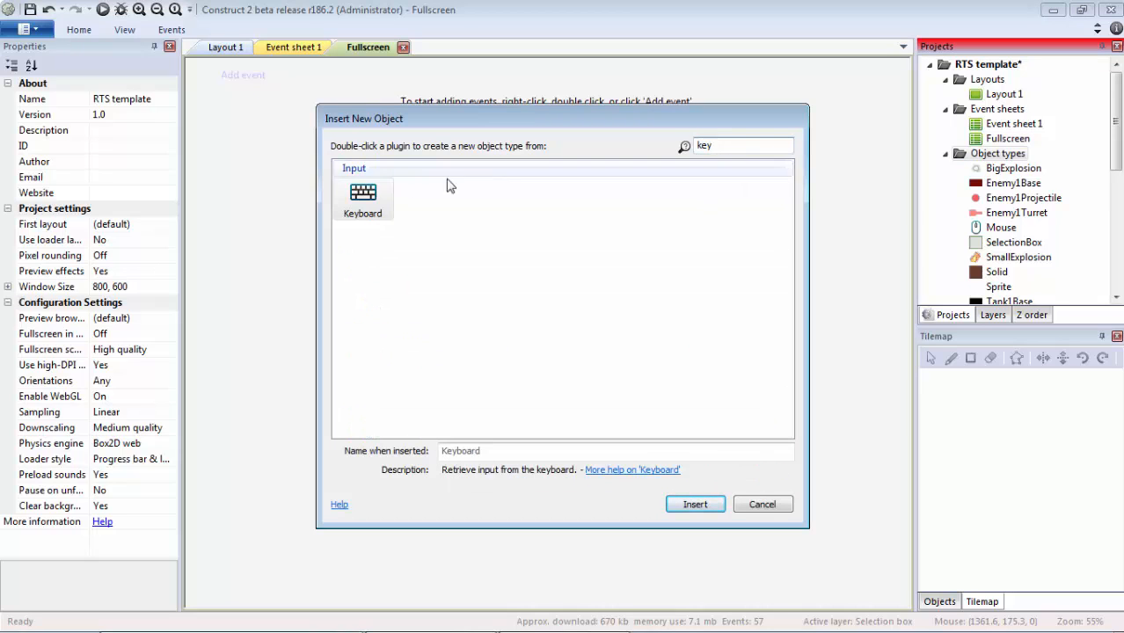
click(693, 503)
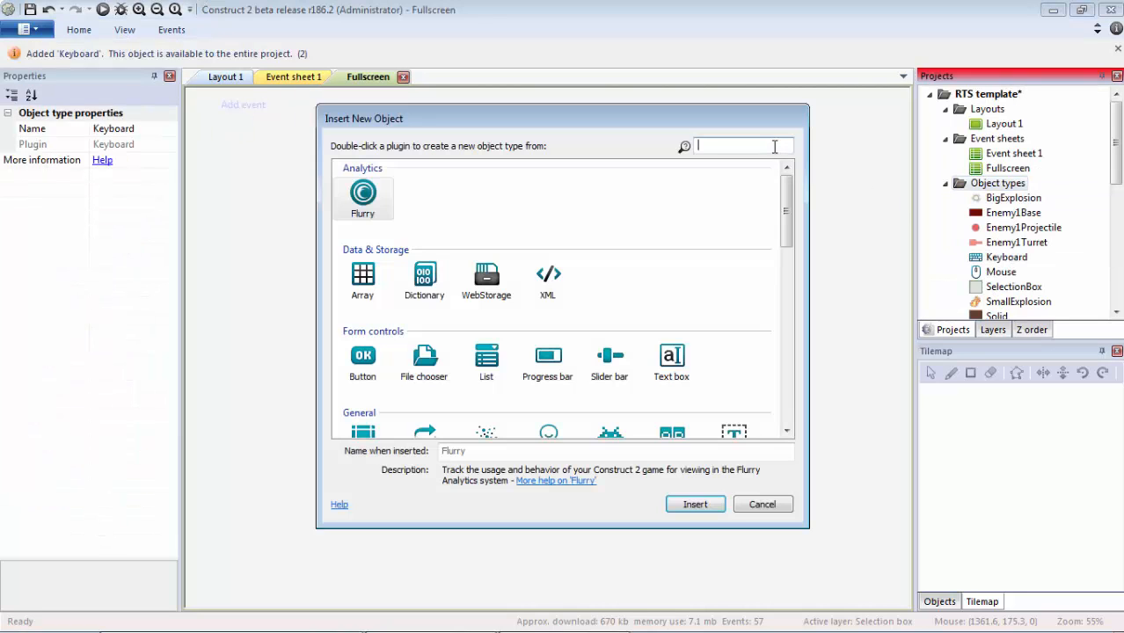
text(br)
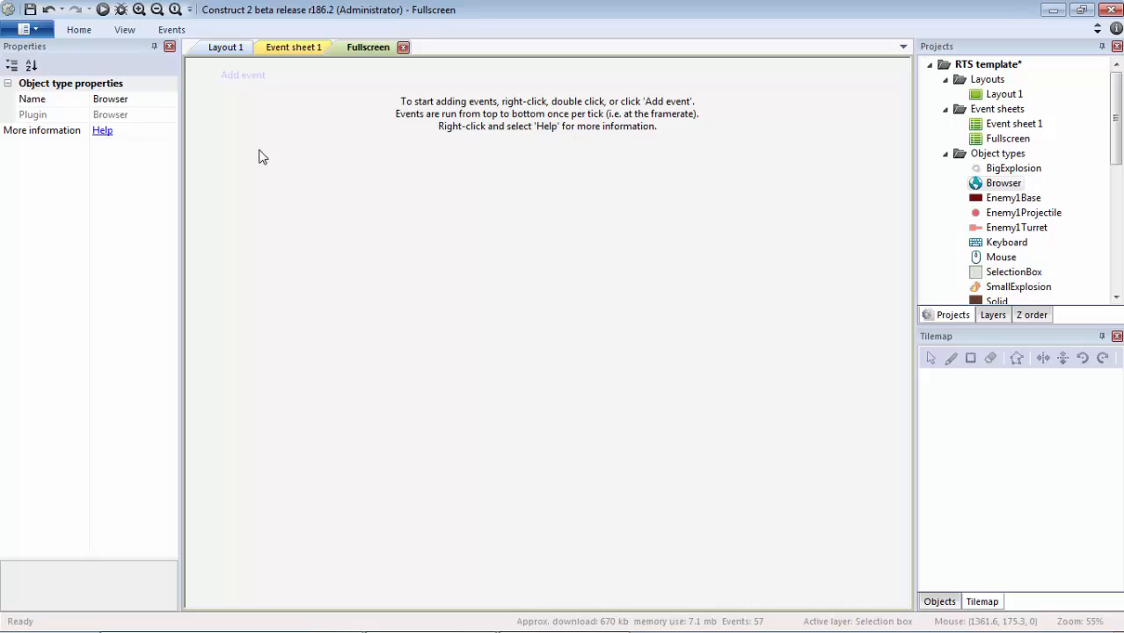
mouse_move(440, 297)
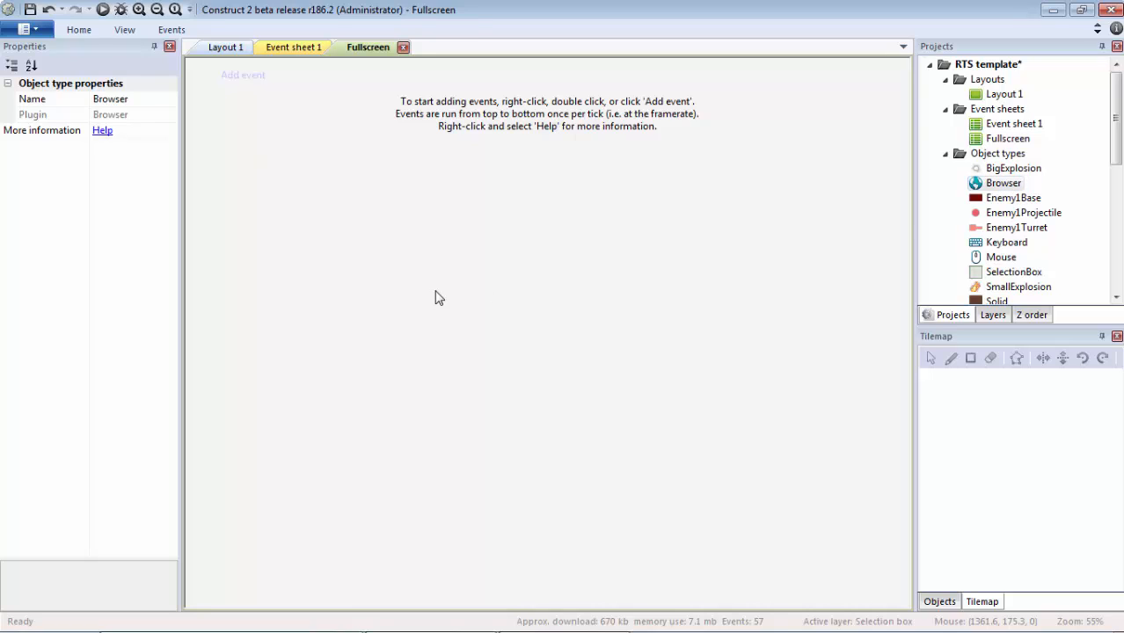
mouse_move(267, 91)
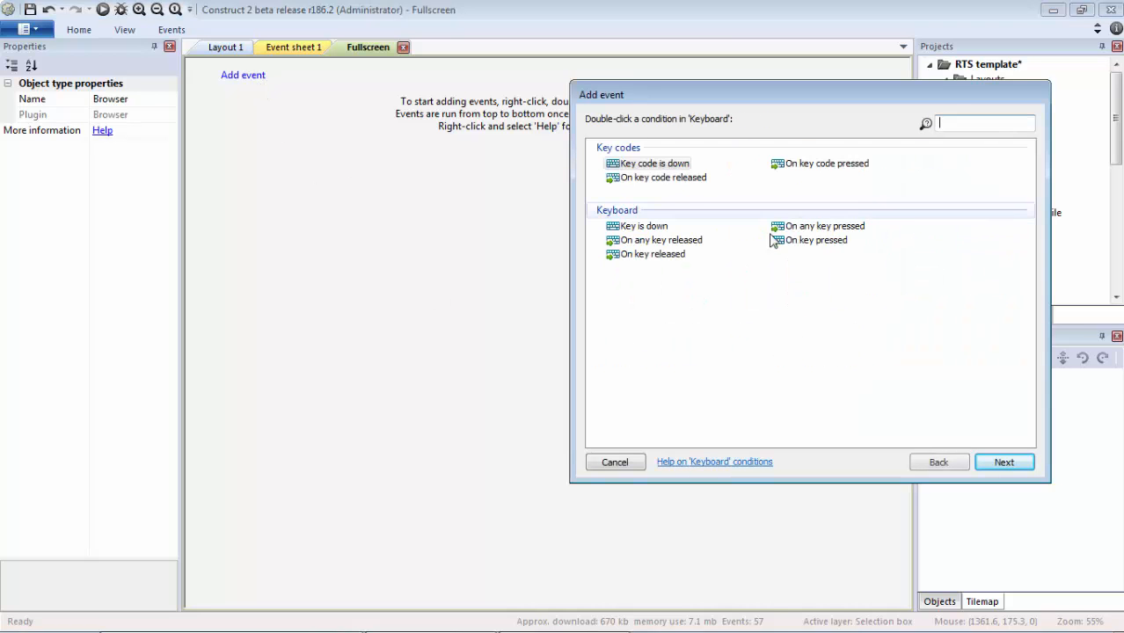
Add Keyboard conditions 'Alt is down' and 'Return is down' to a new event
double_click(640, 225)
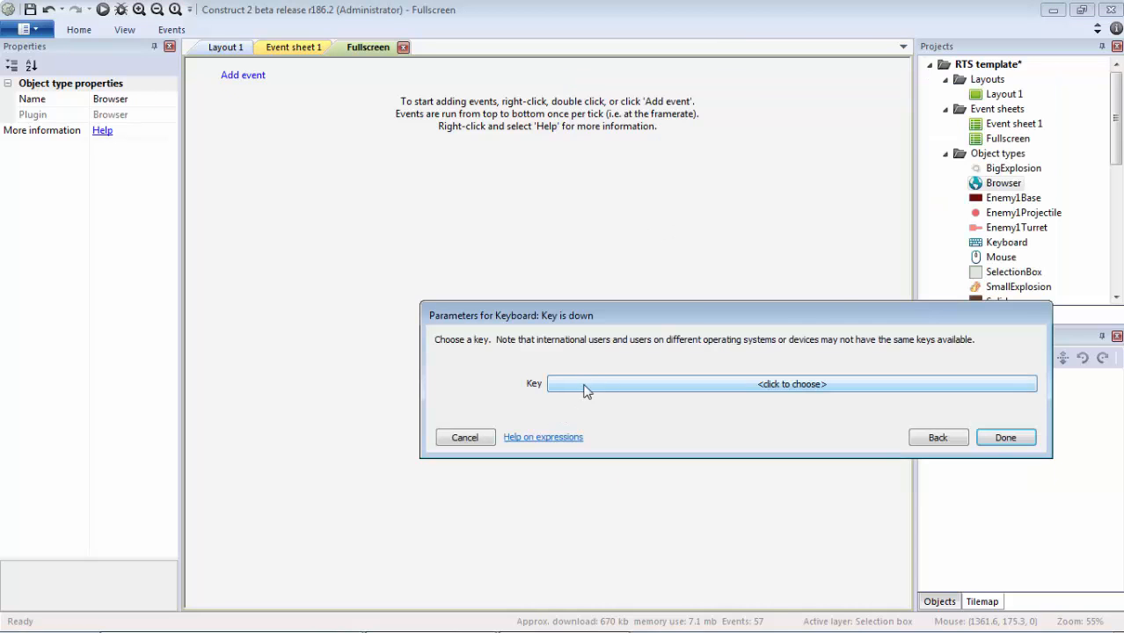
click(792, 384)
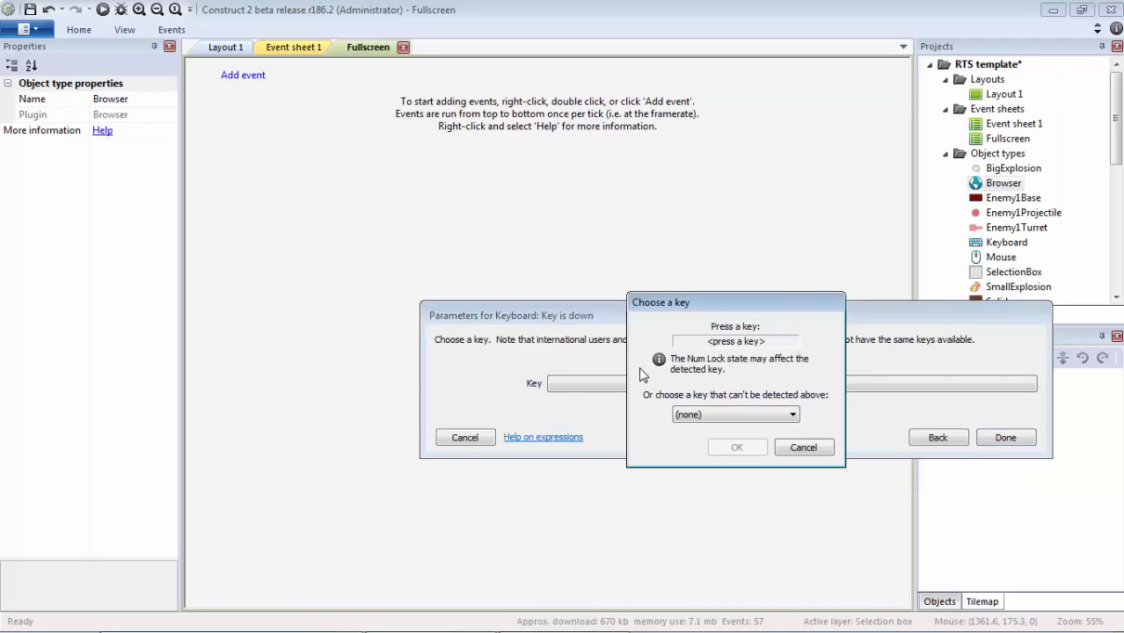
key(alt)
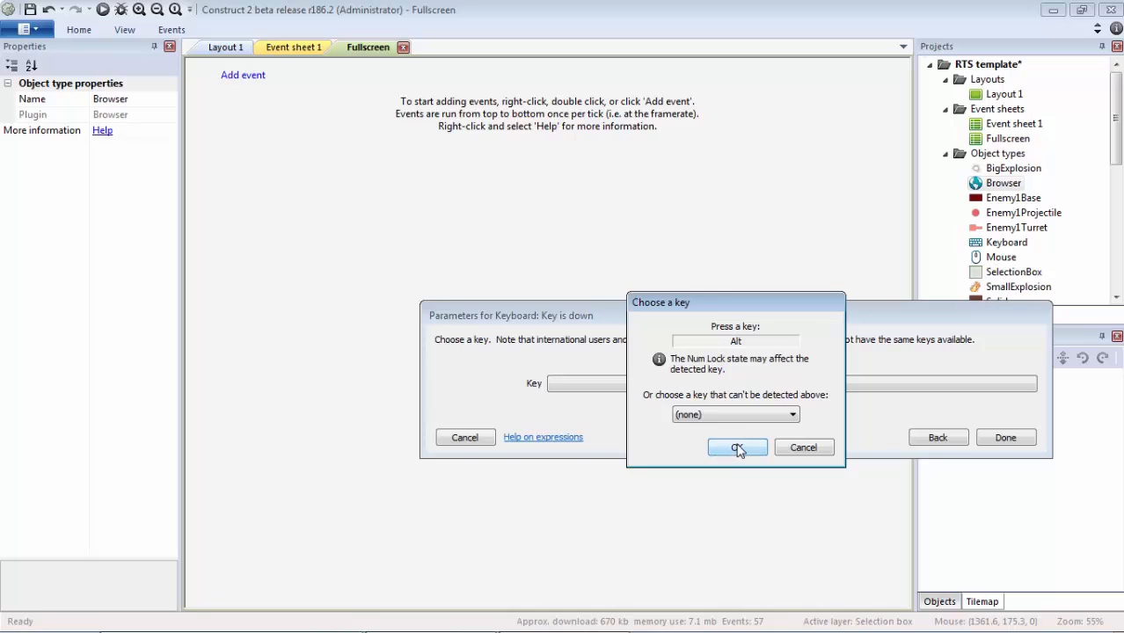
click(737, 448)
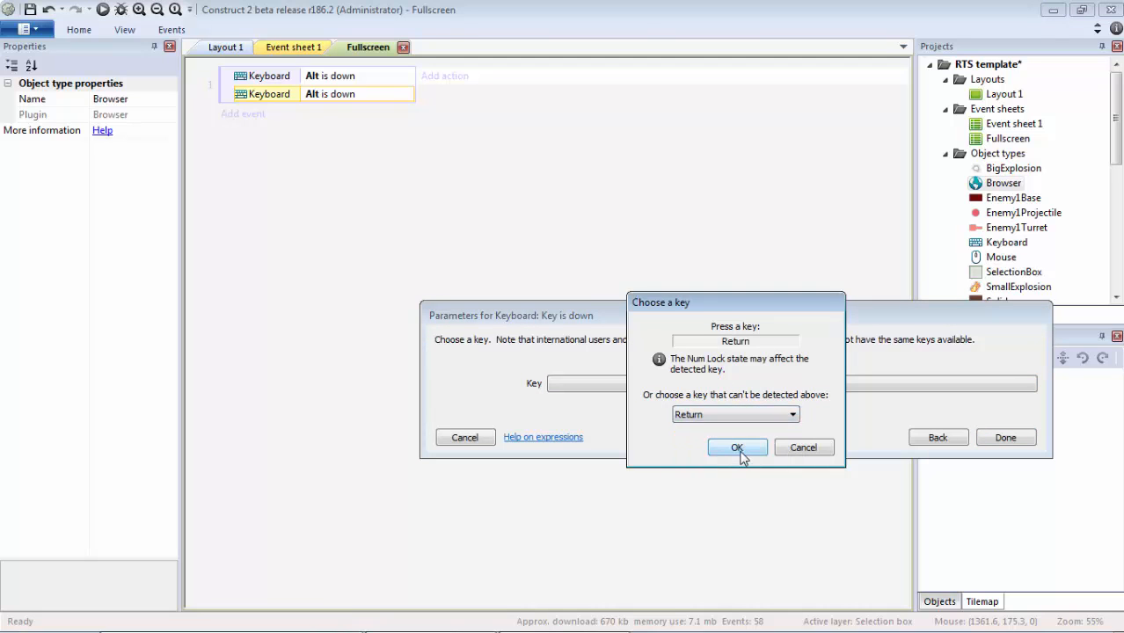
click(737, 448)
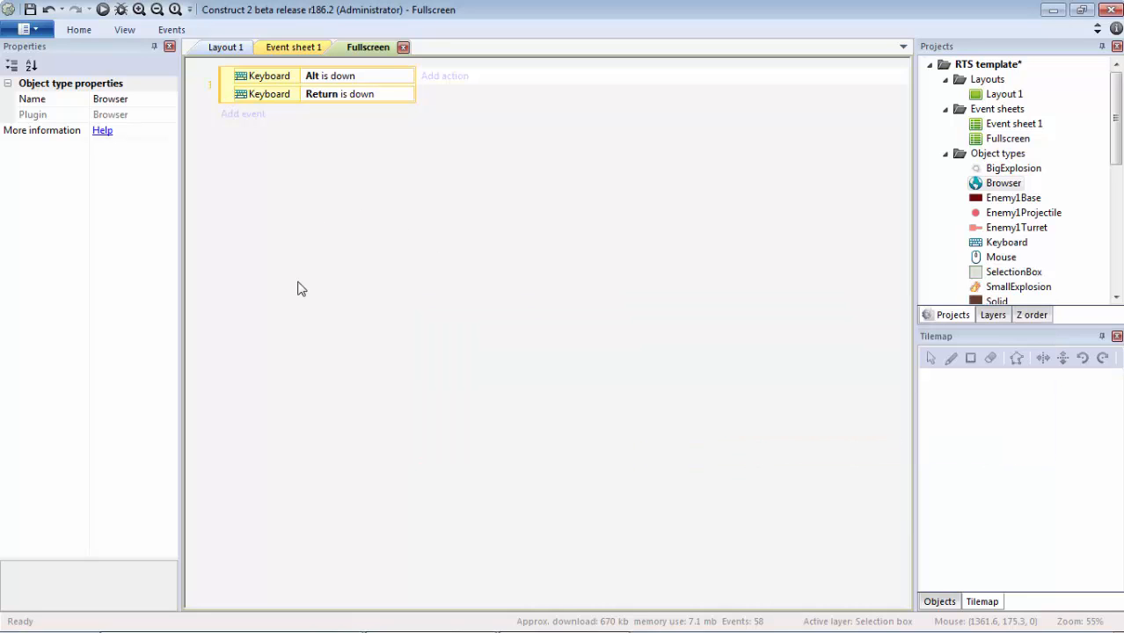
Add the System 'Trigger once while true' condition to the same event
click(243, 113)
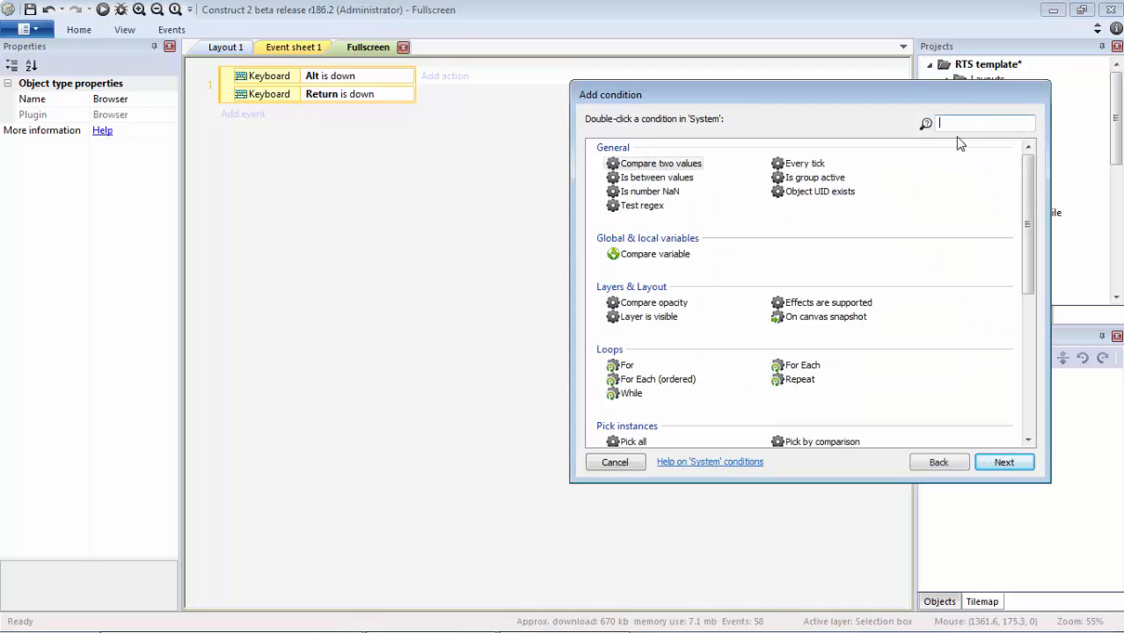
text(once)
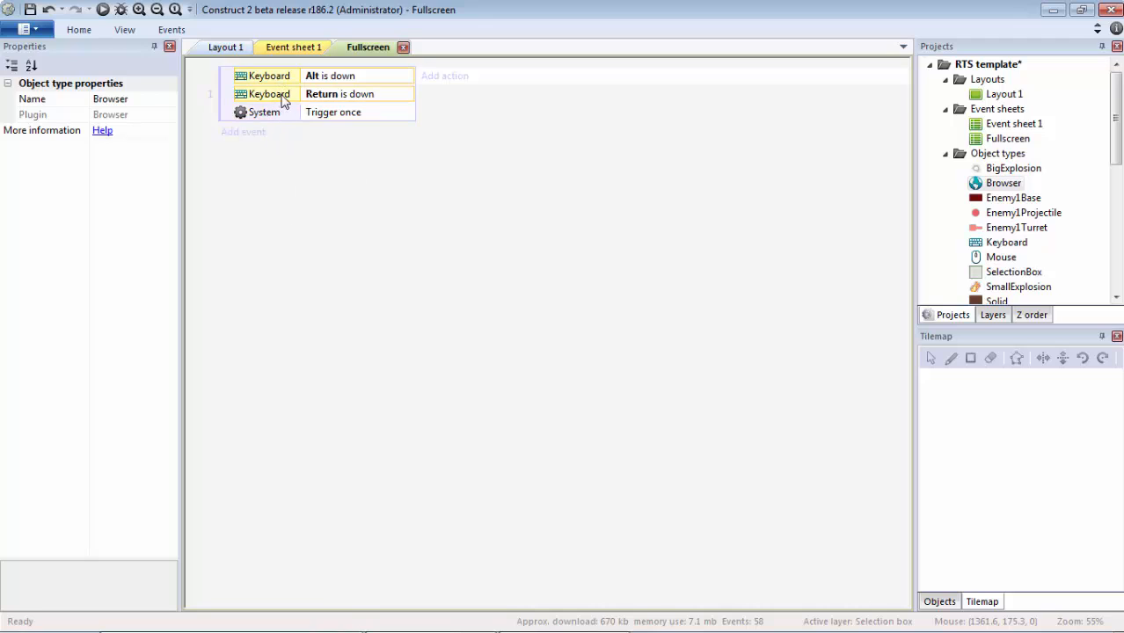
mouse_move(295, 123)
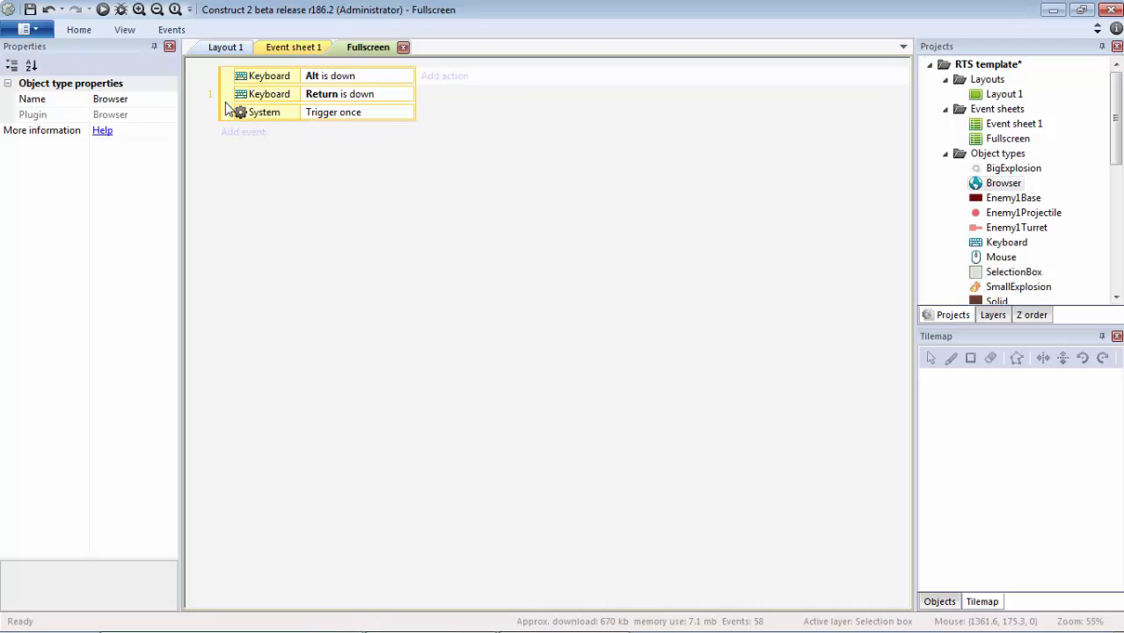
click(339, 93)
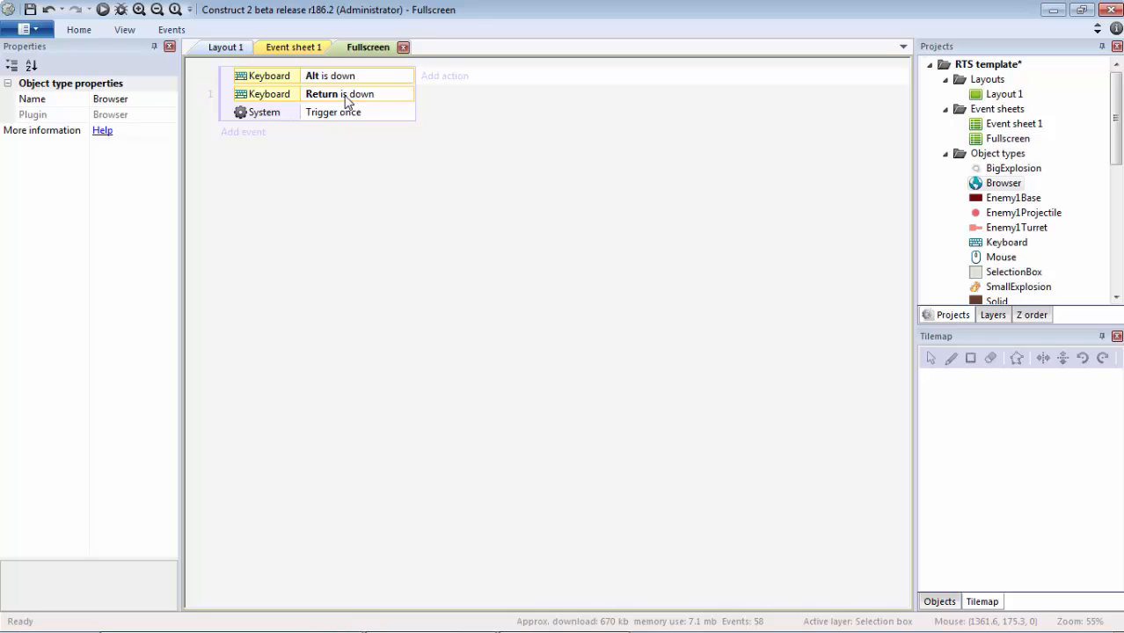
click(339, 95)
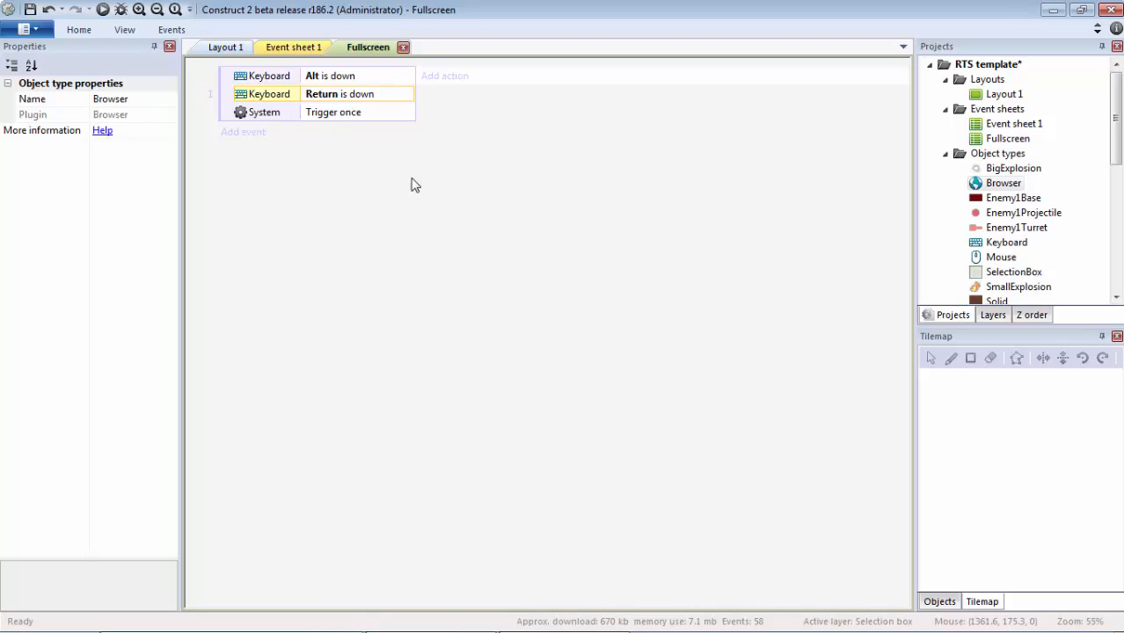
mouse_move(492, 99)
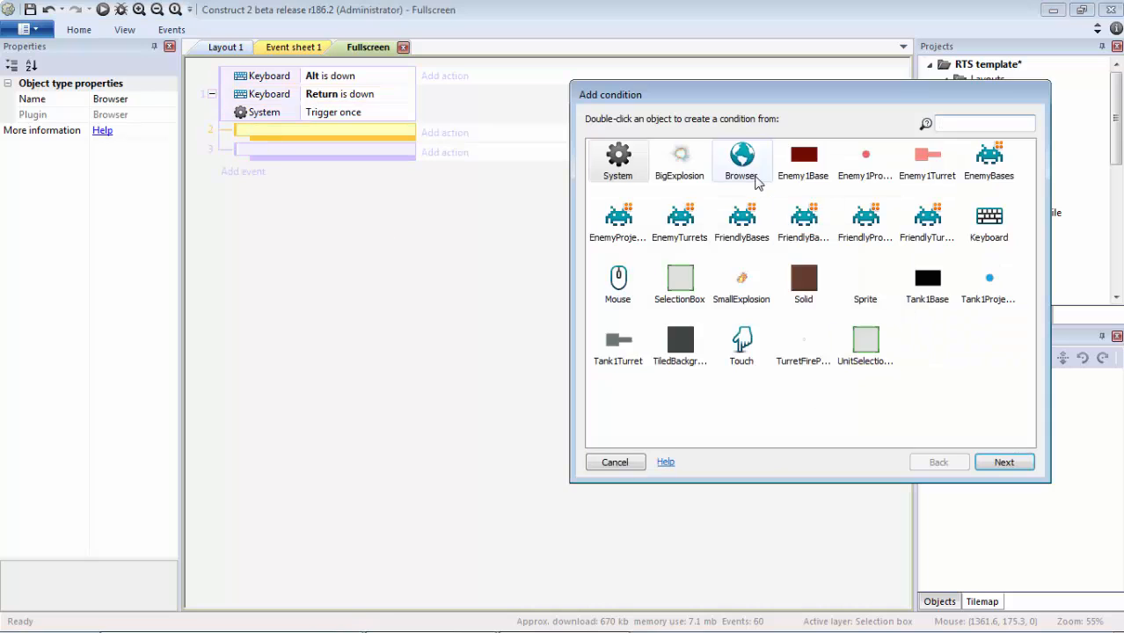
Add sub-events with Browser 'Is fullscreen' and an inverted 'Is fullscreen' with Else
double_click(741, 161)
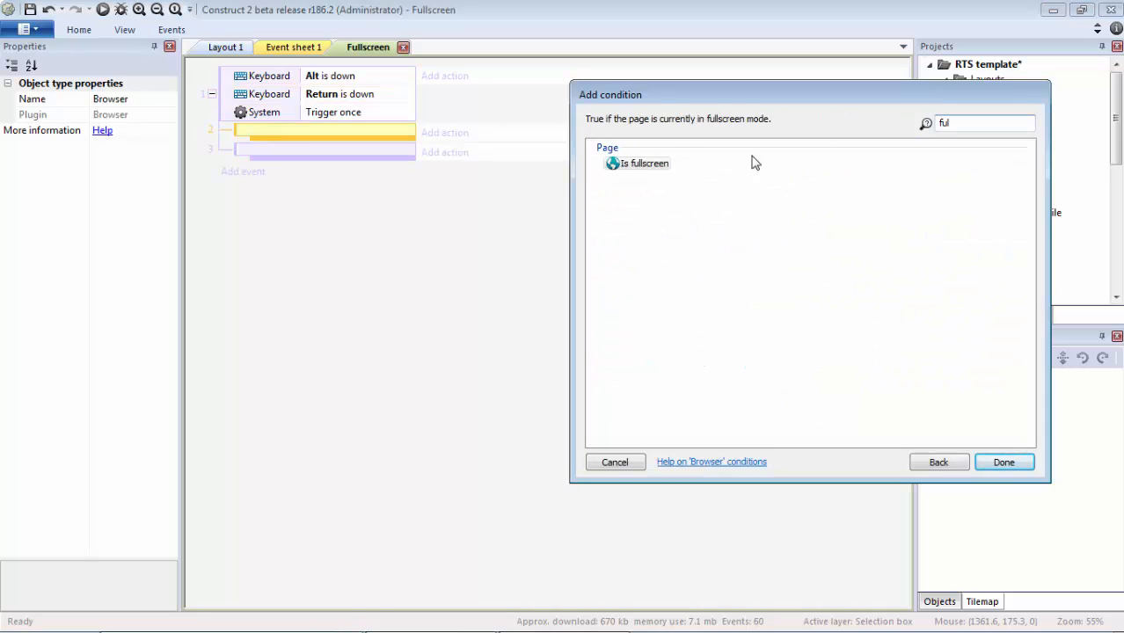
click(1002, 461)
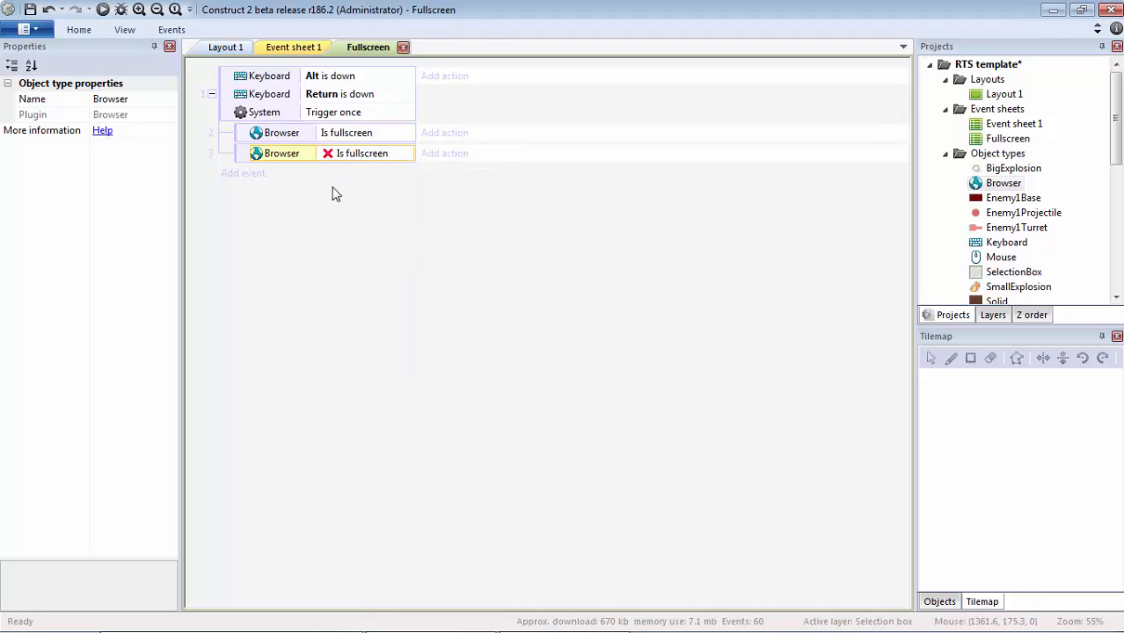
click(345, 132)
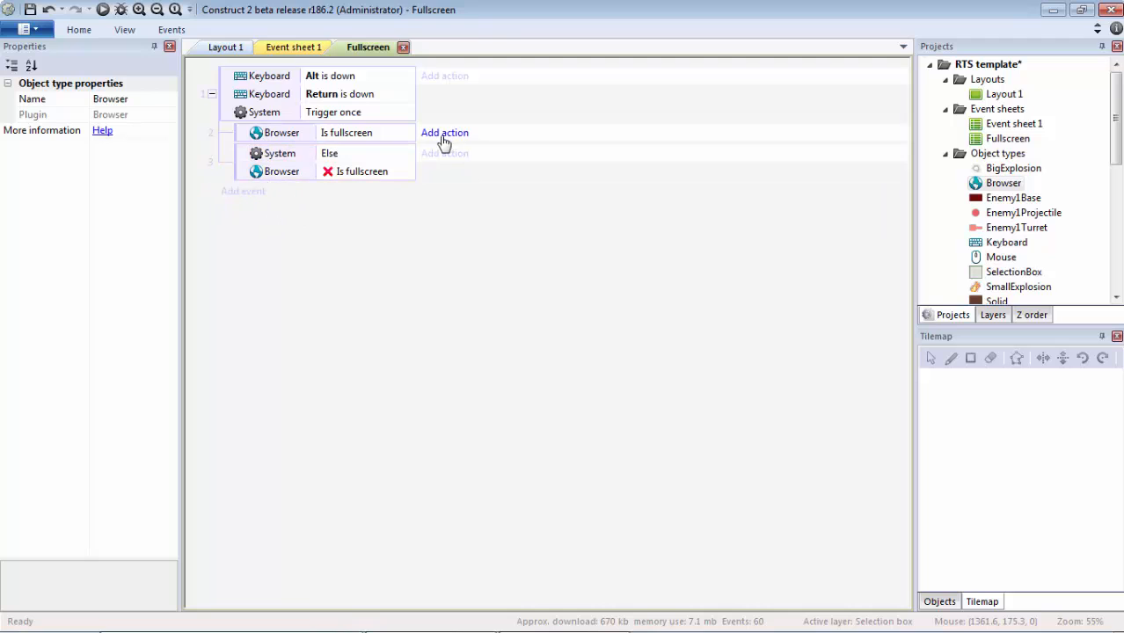
mouse_move(453, 141)
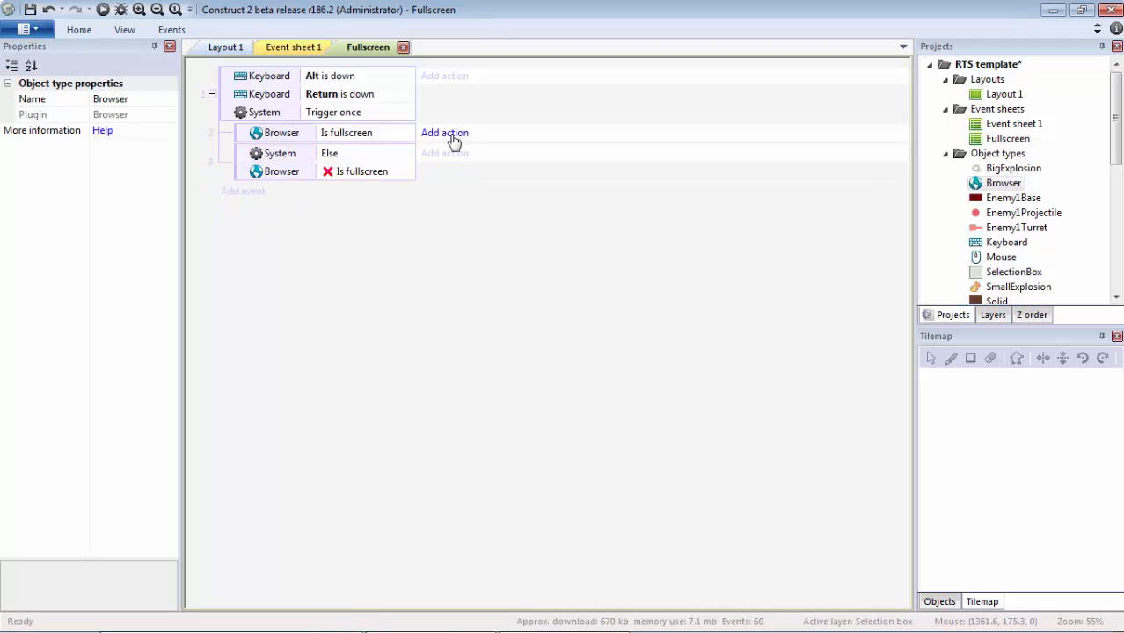
Give the 'Is fullscreen' sub-event a Browser 'Cancel fullscreen' action
click(443, 131)
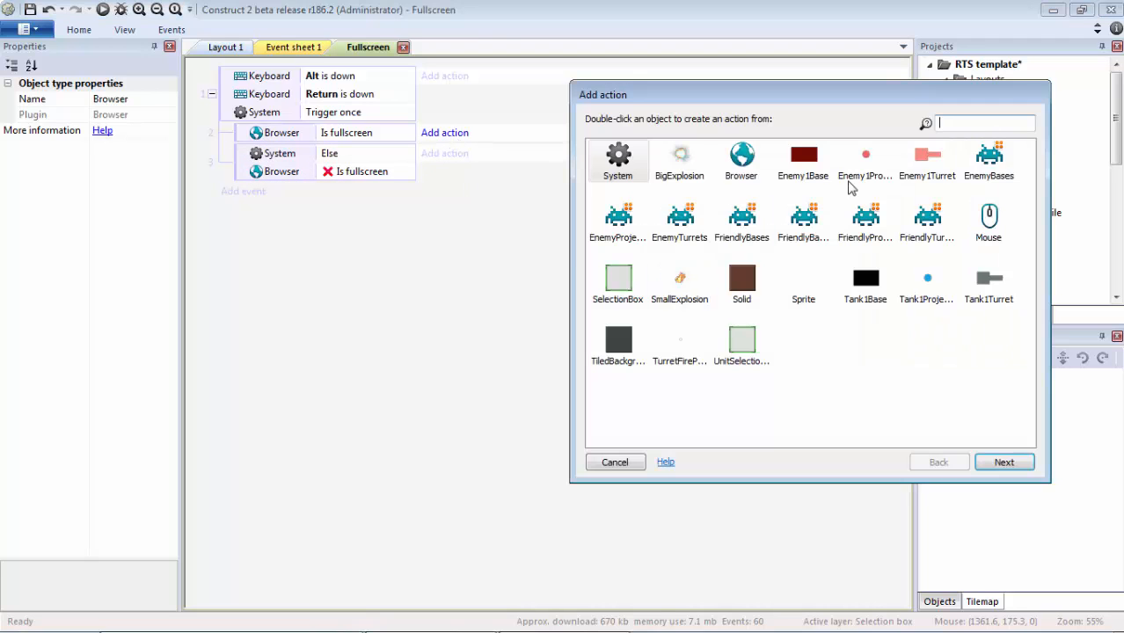
double_click(741, 161)
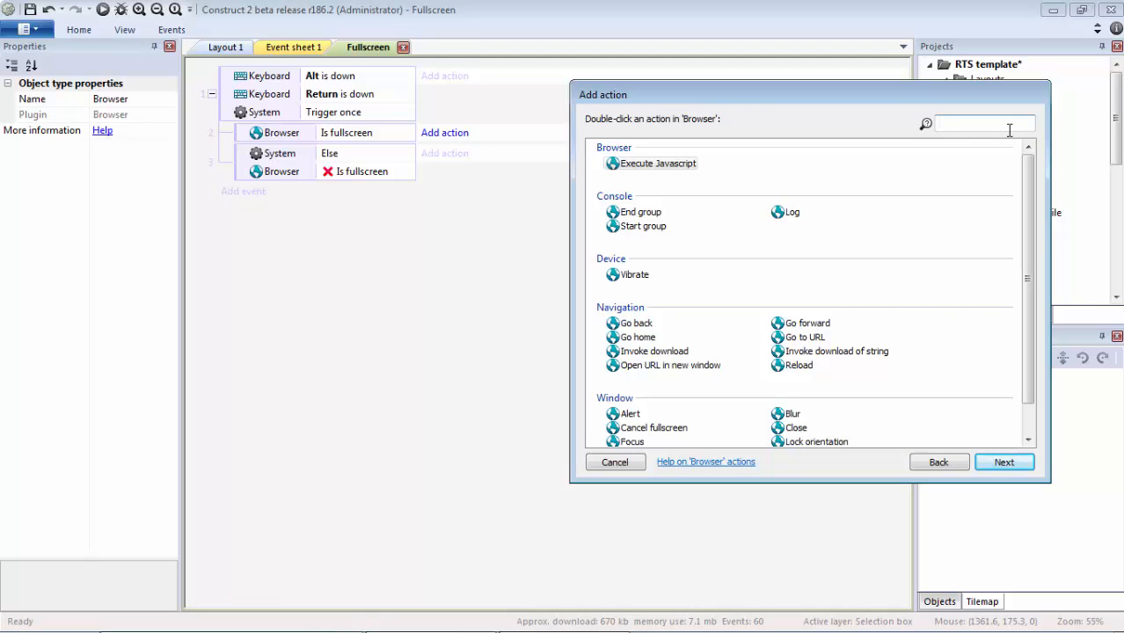
text(f)
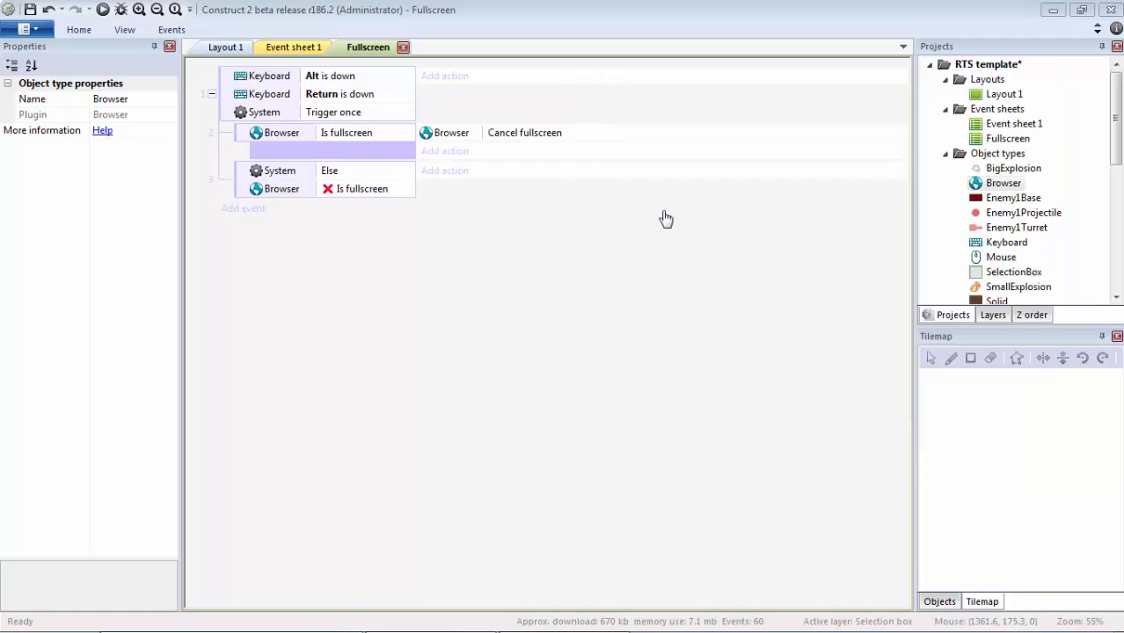
click(524, 132)
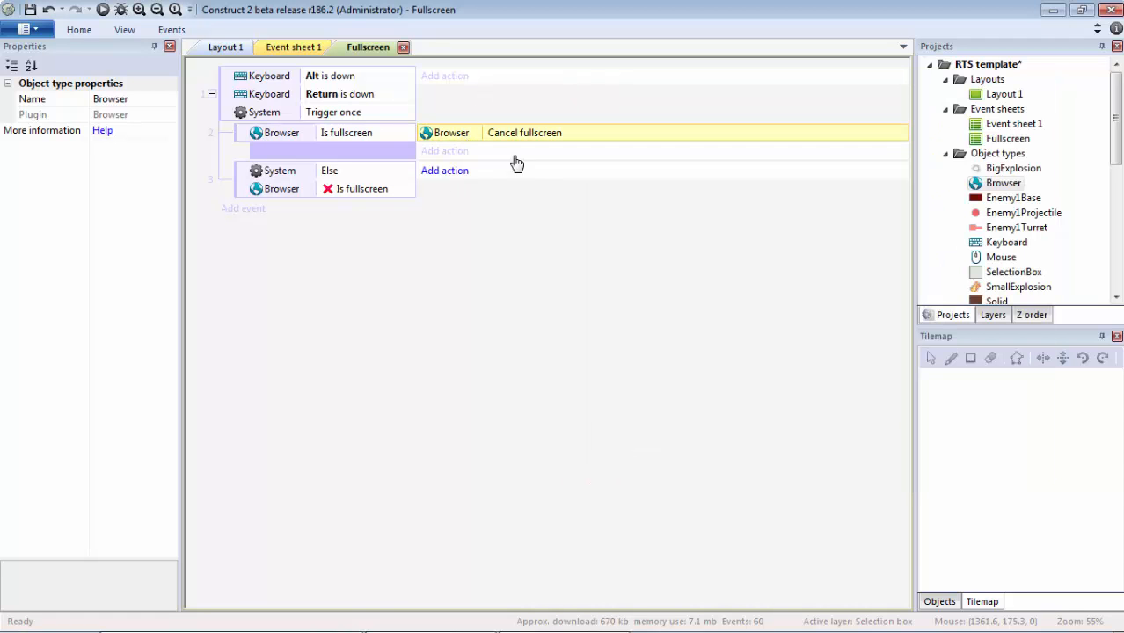
Give the Else branch a Browser 'Request fullscreen' action in Stretch (letterbox scale) mode
click(443, 168)
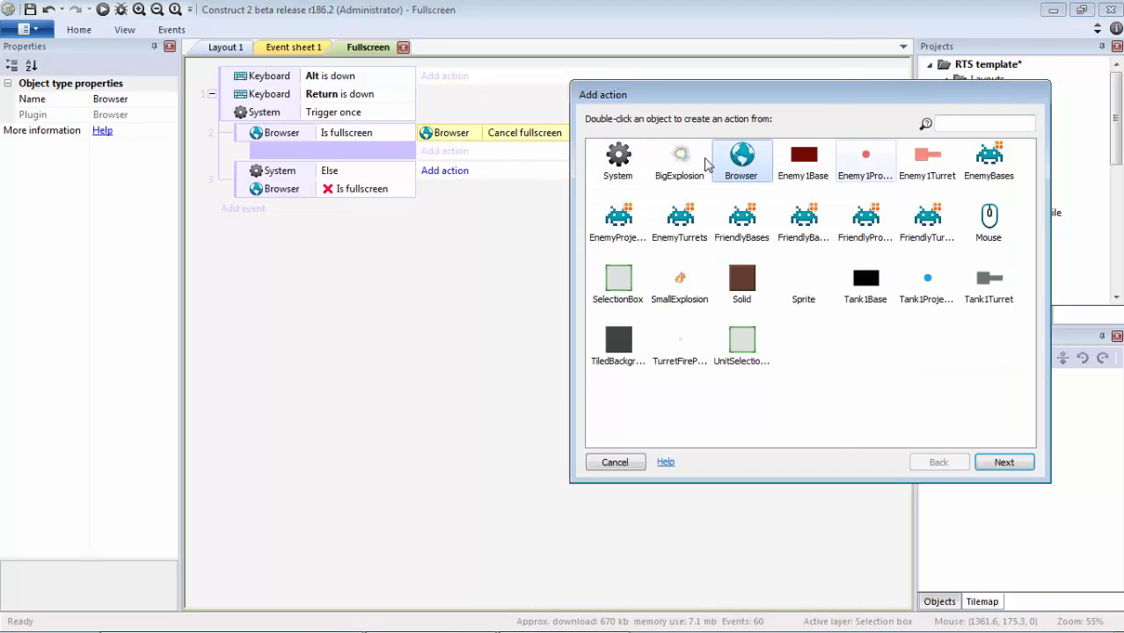
double_click(741, 162)
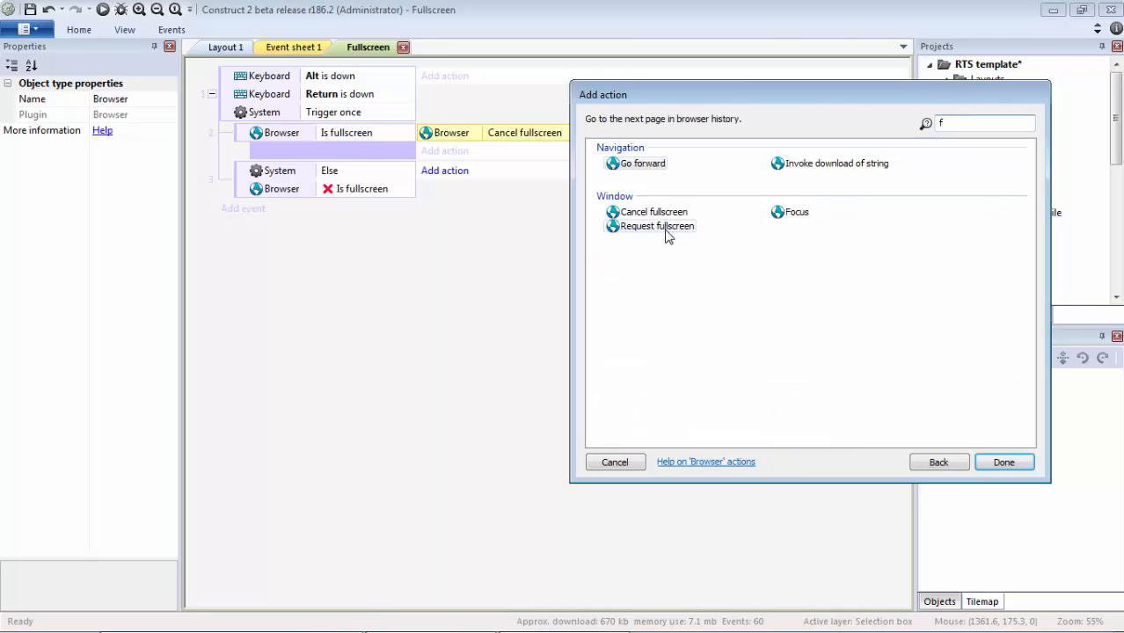
click(658, 225)
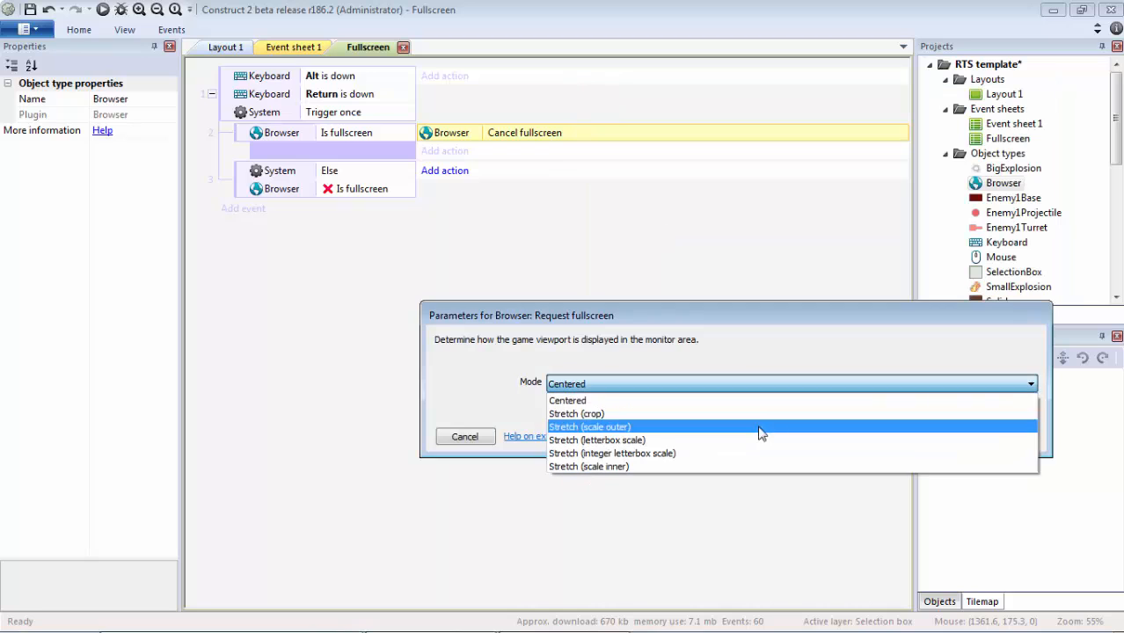
mouse_move(692, 440)
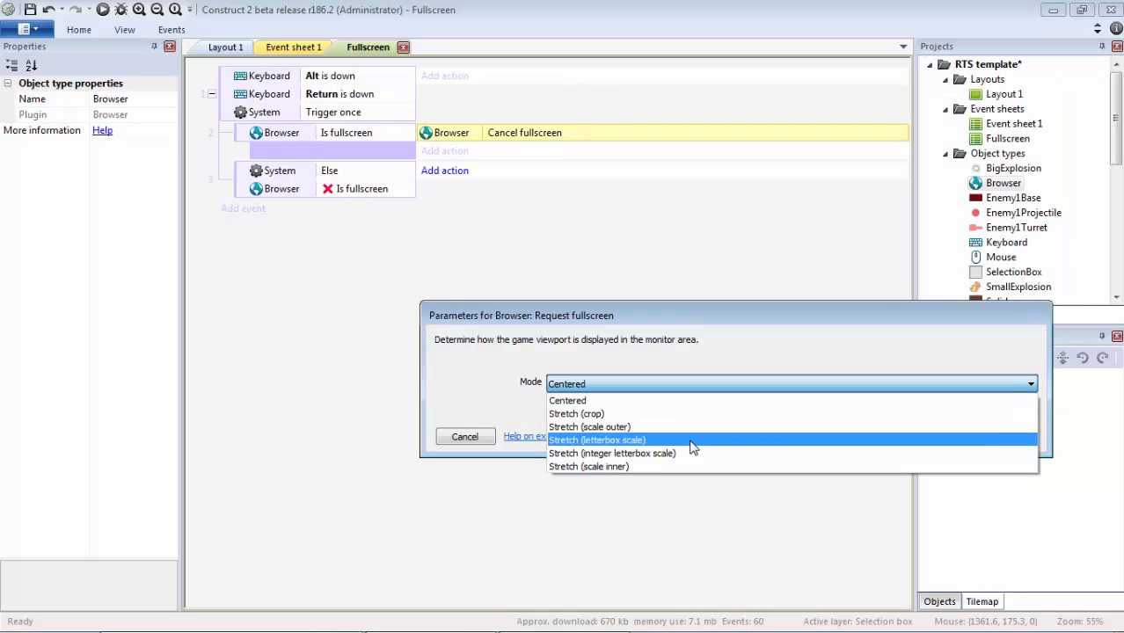
click(598, 440)
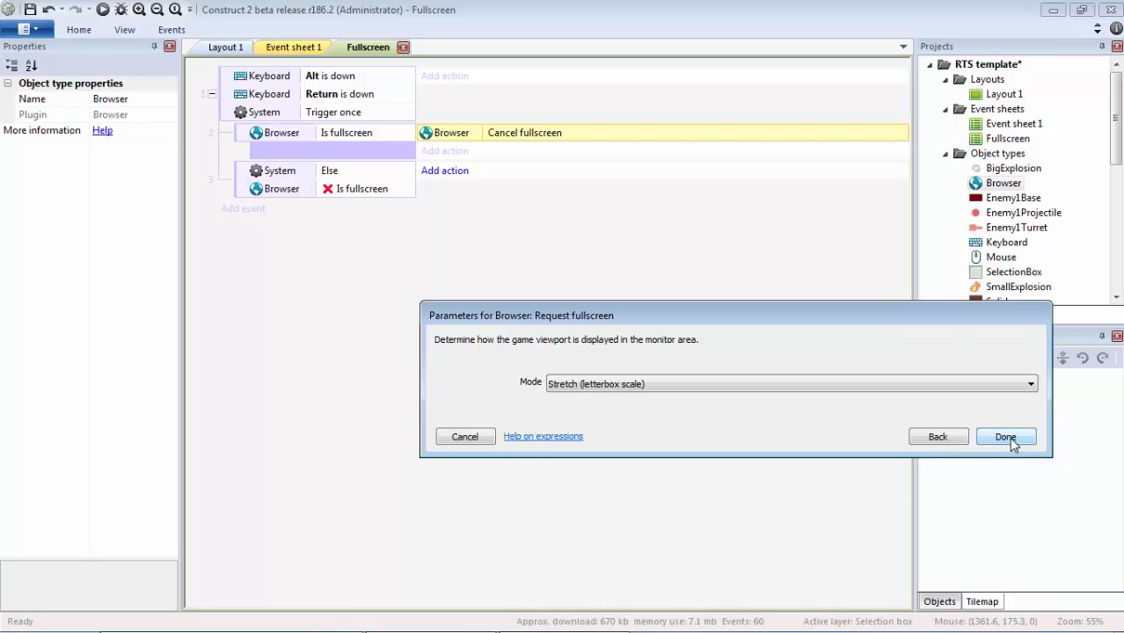
click(1006, 436)
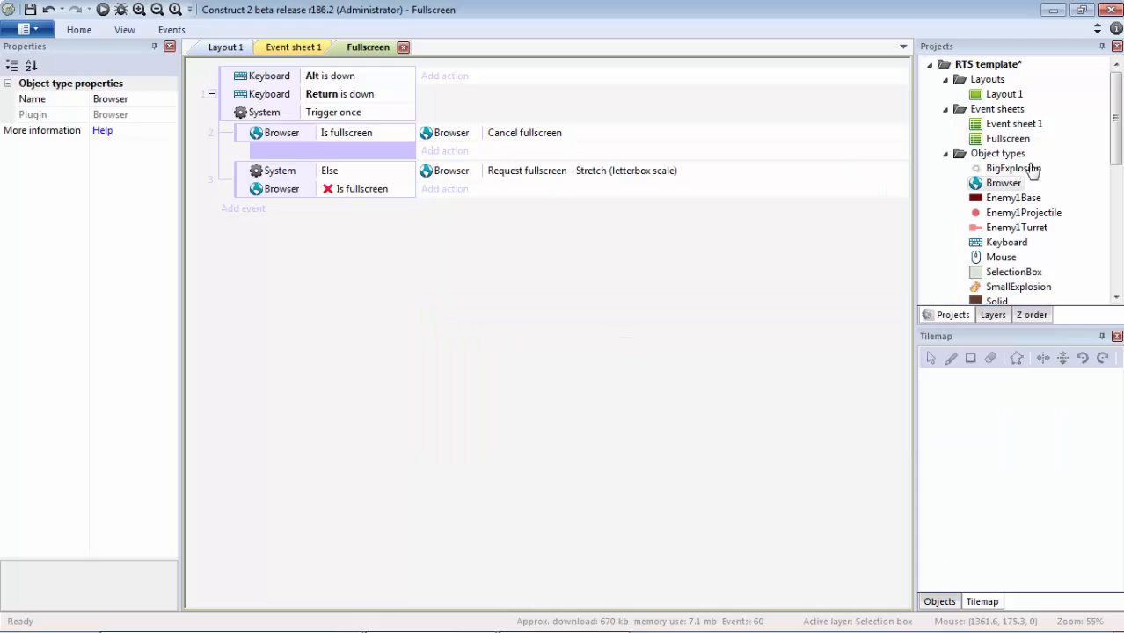
Set 'Fullscreen in browser' to Letterbox scale and 'Preview browser' to Node-Webkit
click(227, 46)
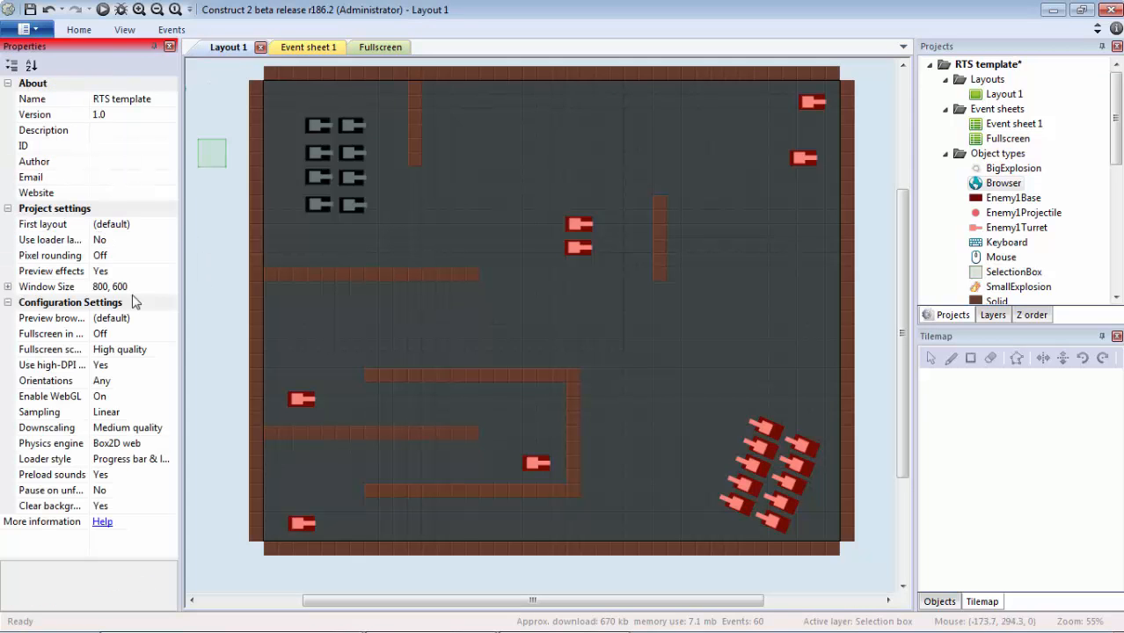
click(168, 334)
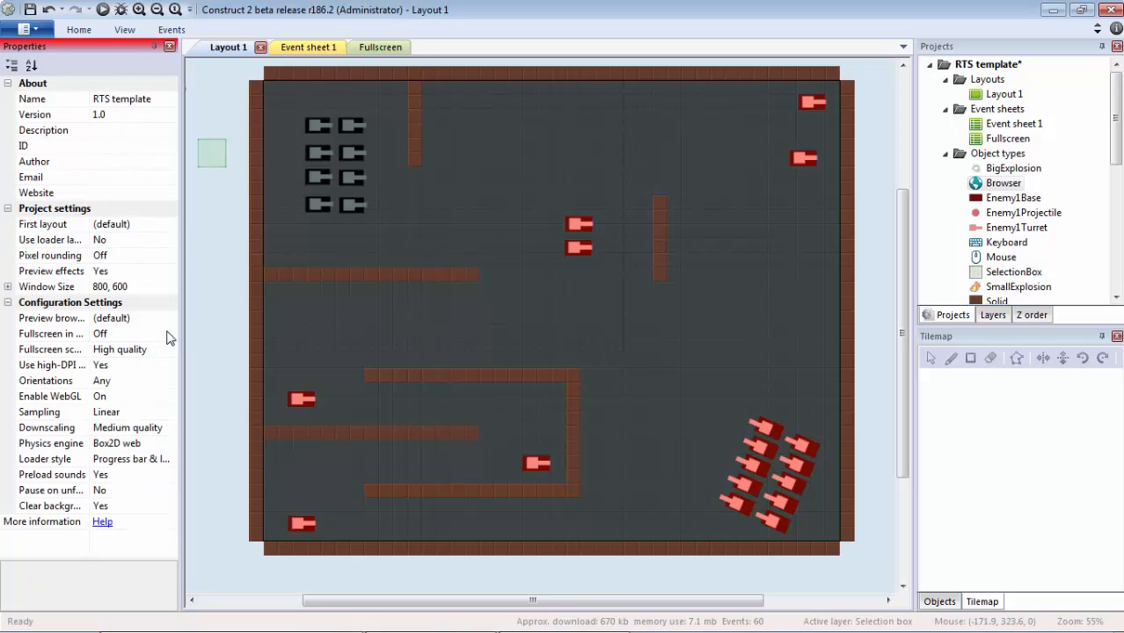
click(132, 334)
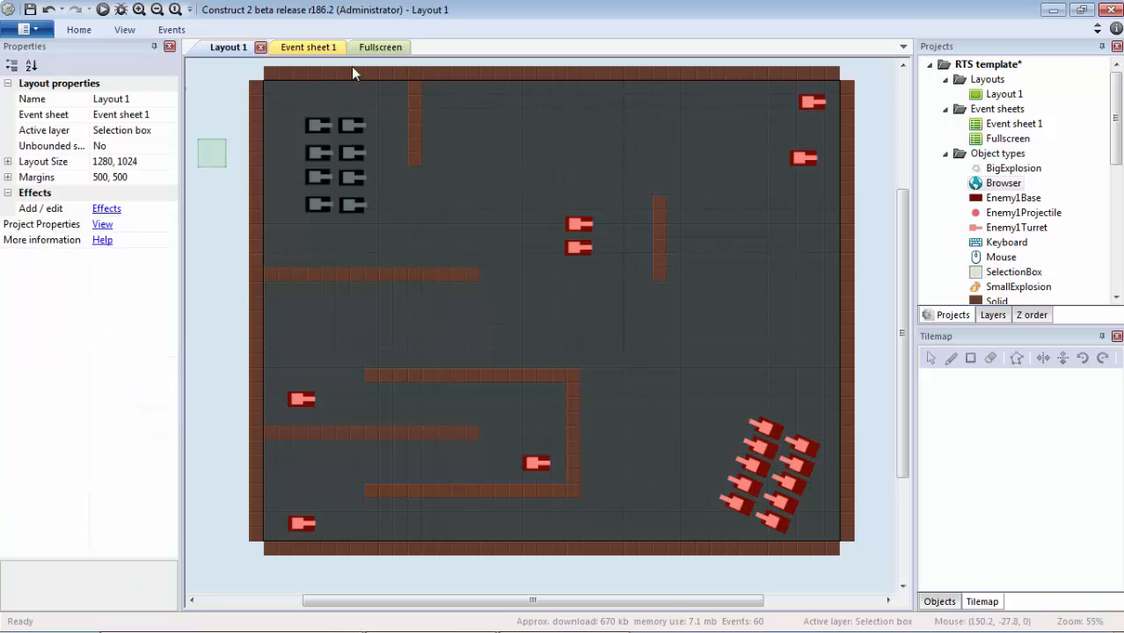
click(367, 46)
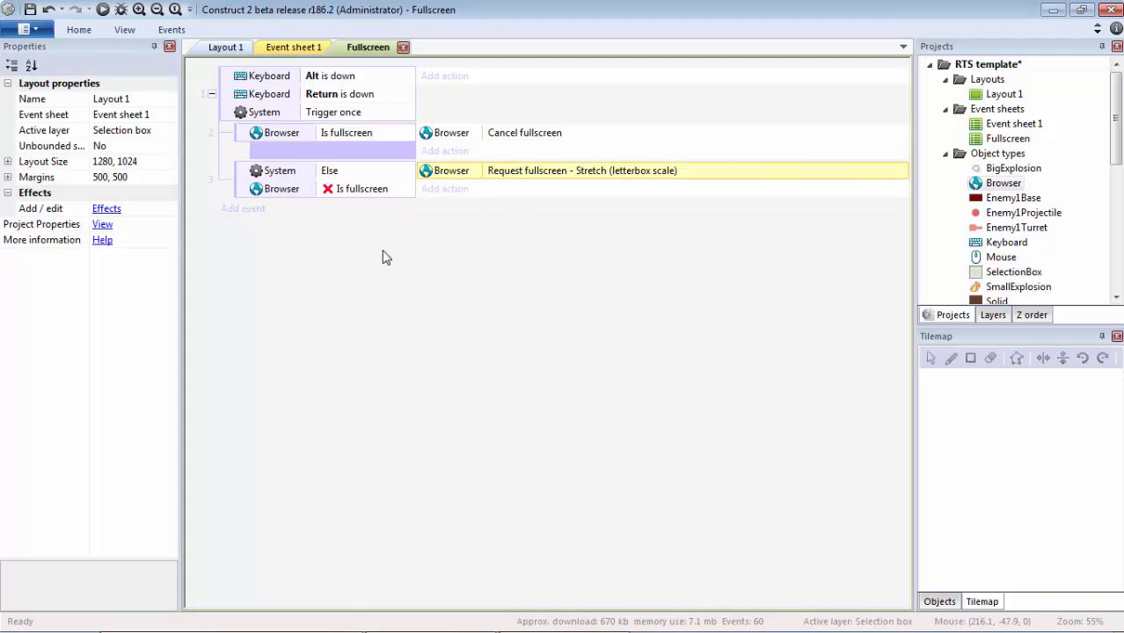
click(229, 46)
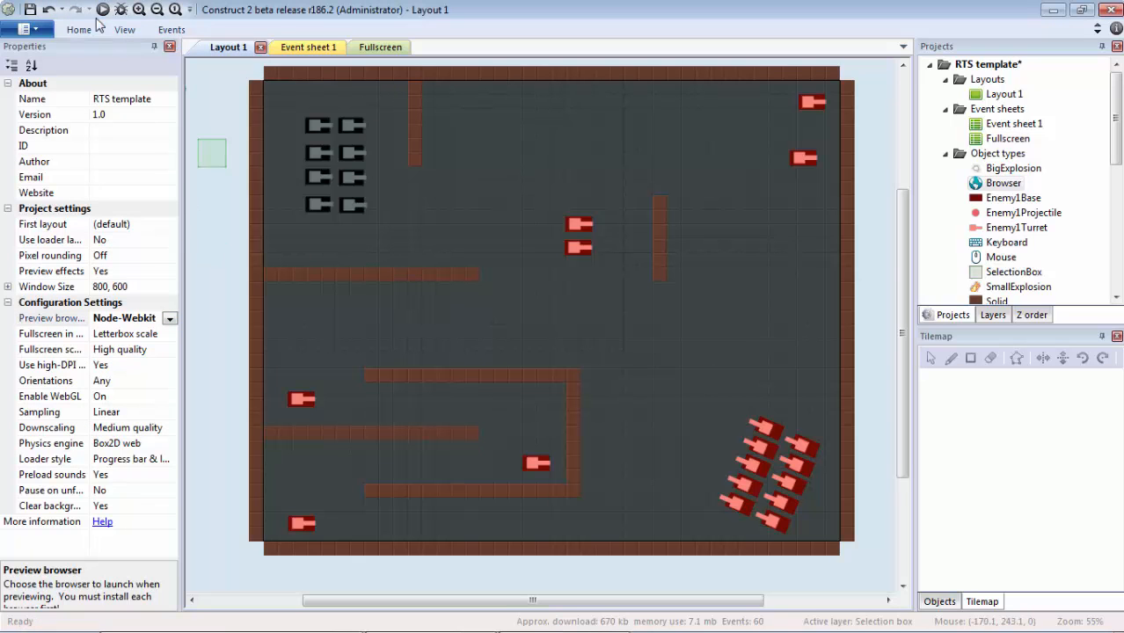
Run the game in a Node-Webkit preview, test Alt+Return, and close the preview
click(102, 11)
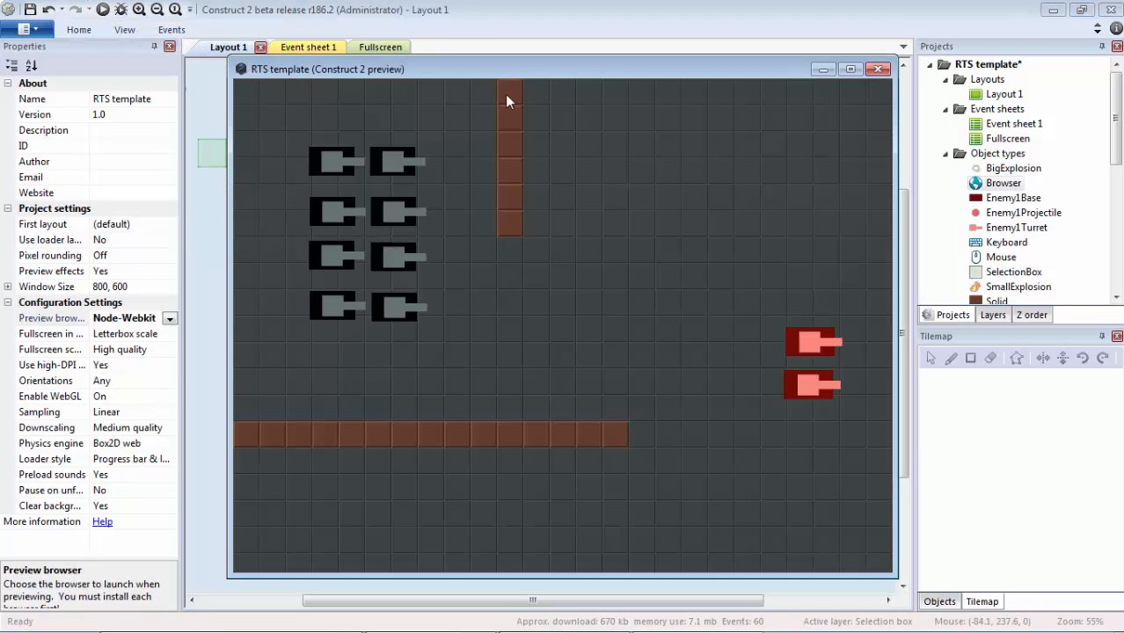
drag(325, 69, 167, 48)
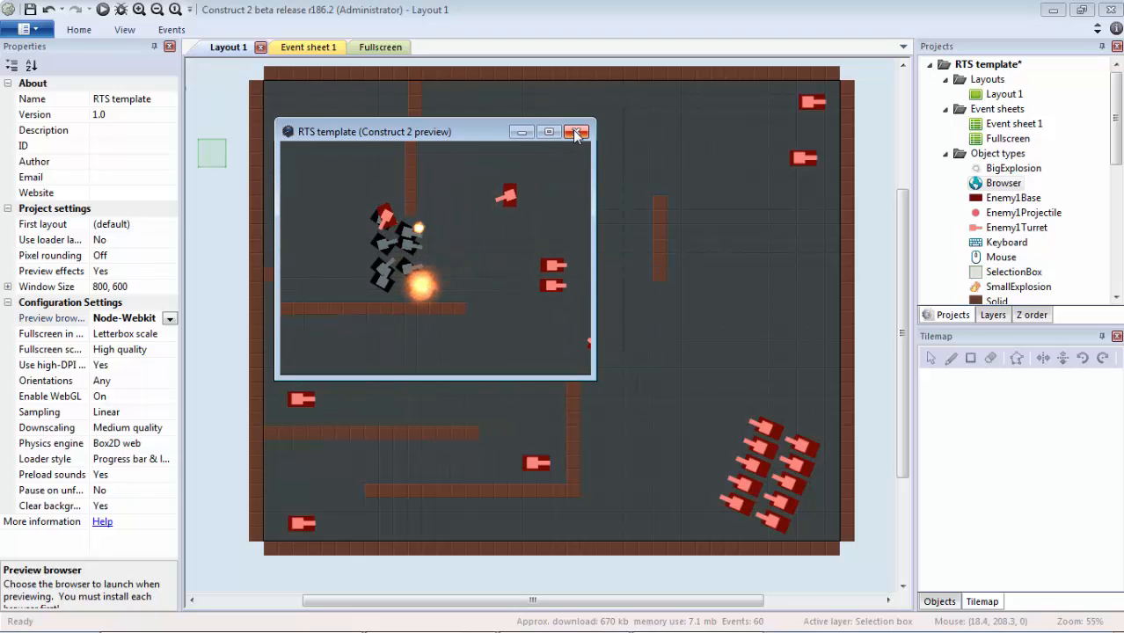
click(577, 130)
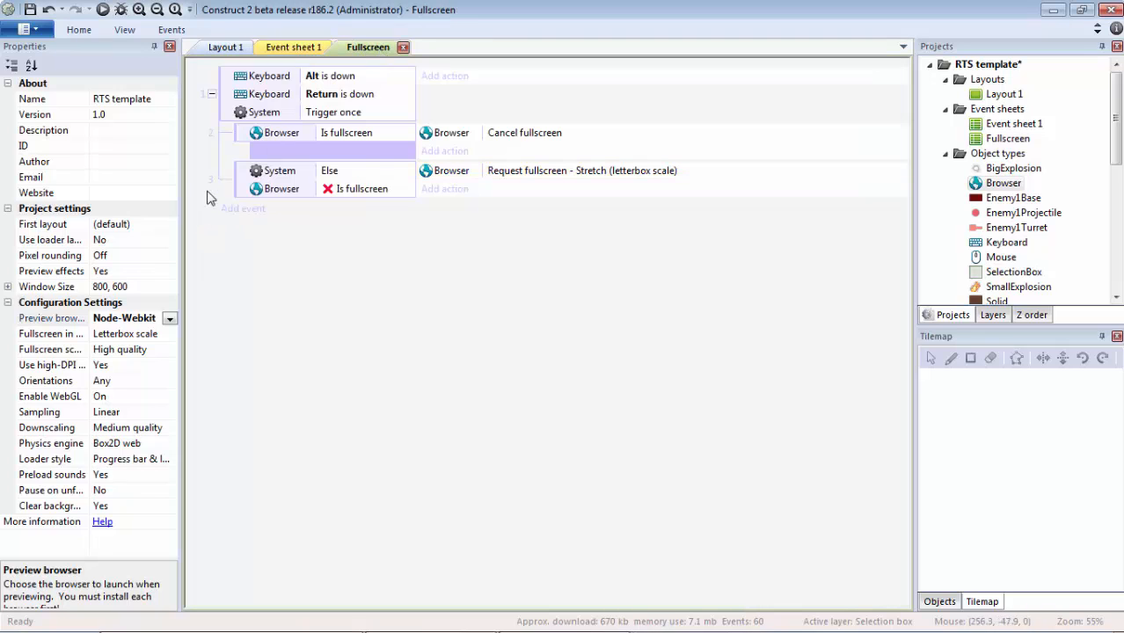